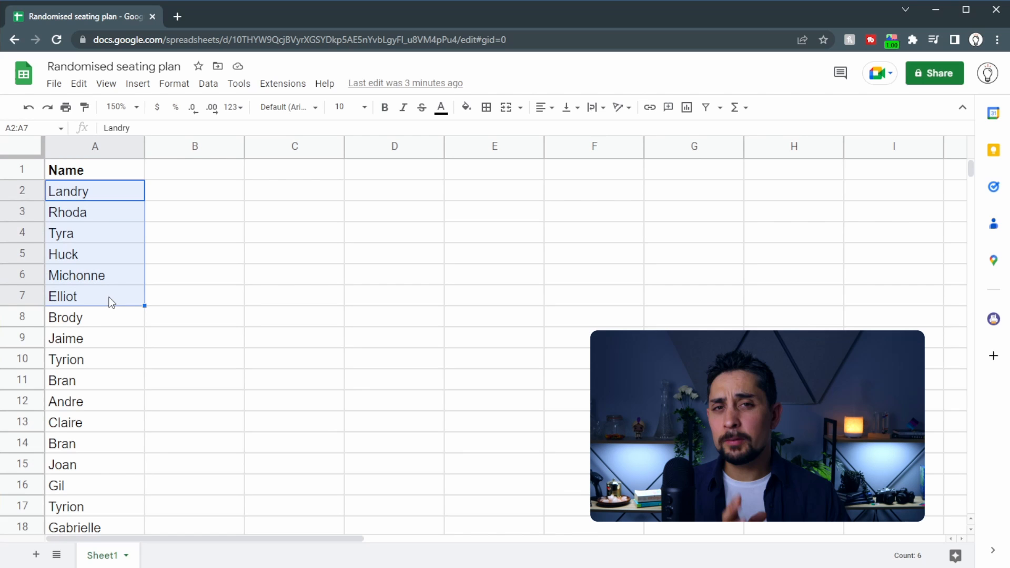
Shuffle the student names in A2:A31 into random order with Randomize range
left_click(94, 170)
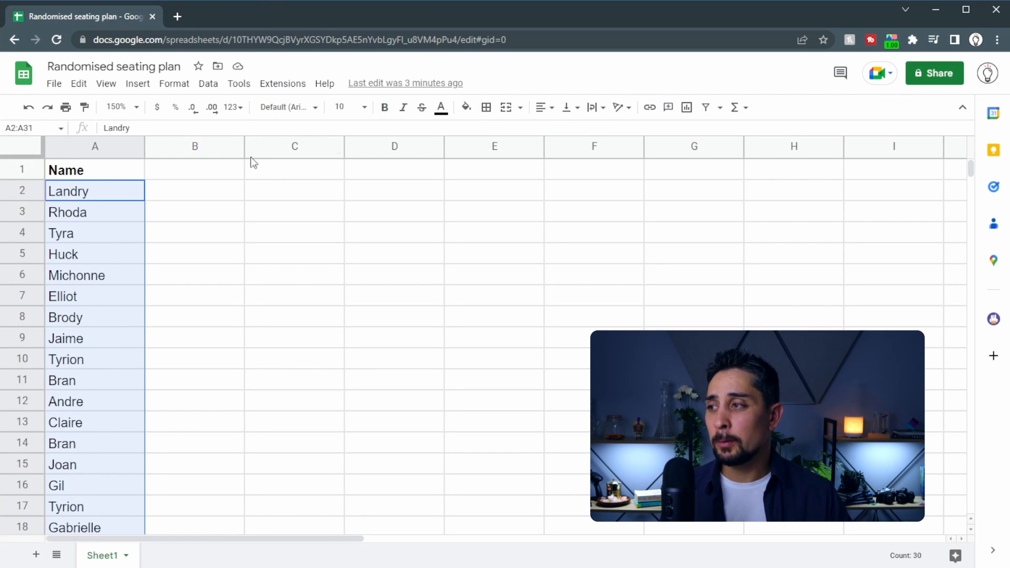
left_click(207, 83)
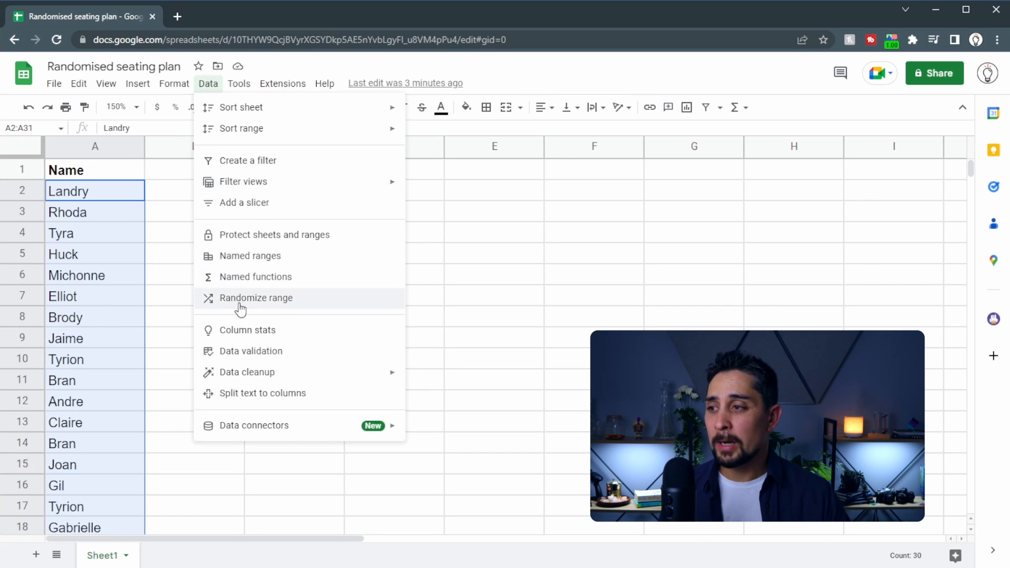
left_click(255, 298)
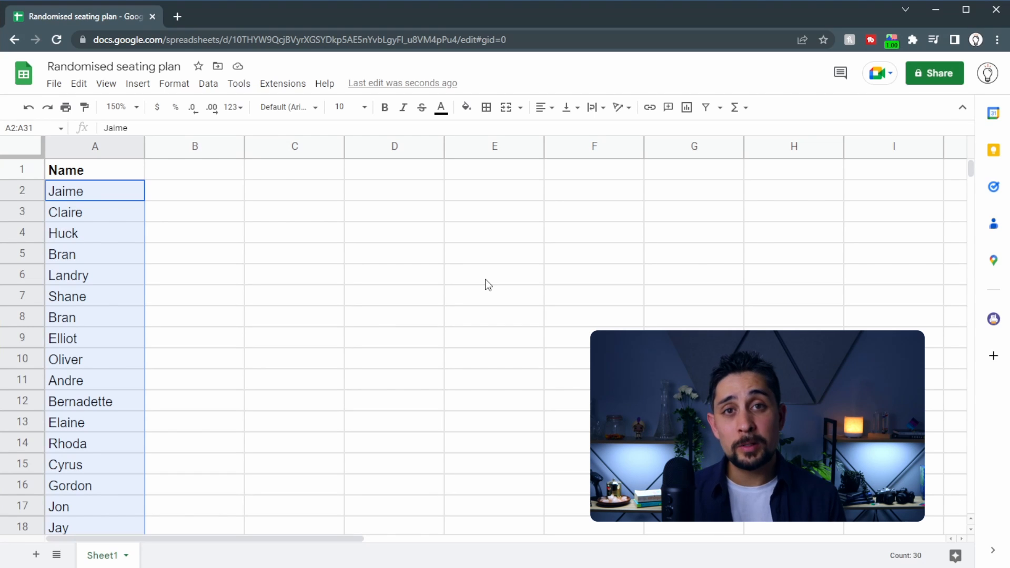
Add a bold 'Rand no' heading in B1 with =RAND() filled down for every name
left_click(195, 169)
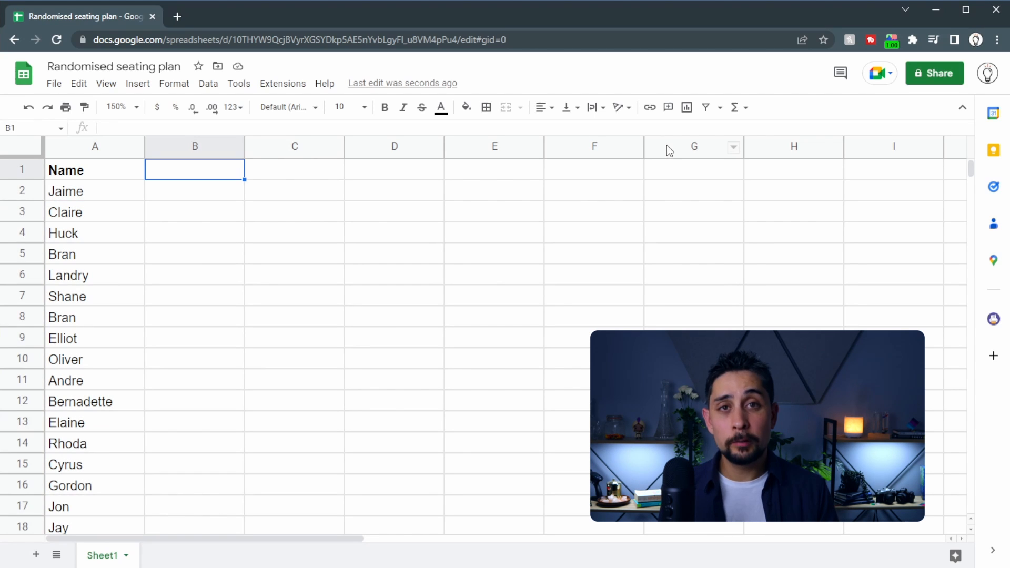
type("Ran")
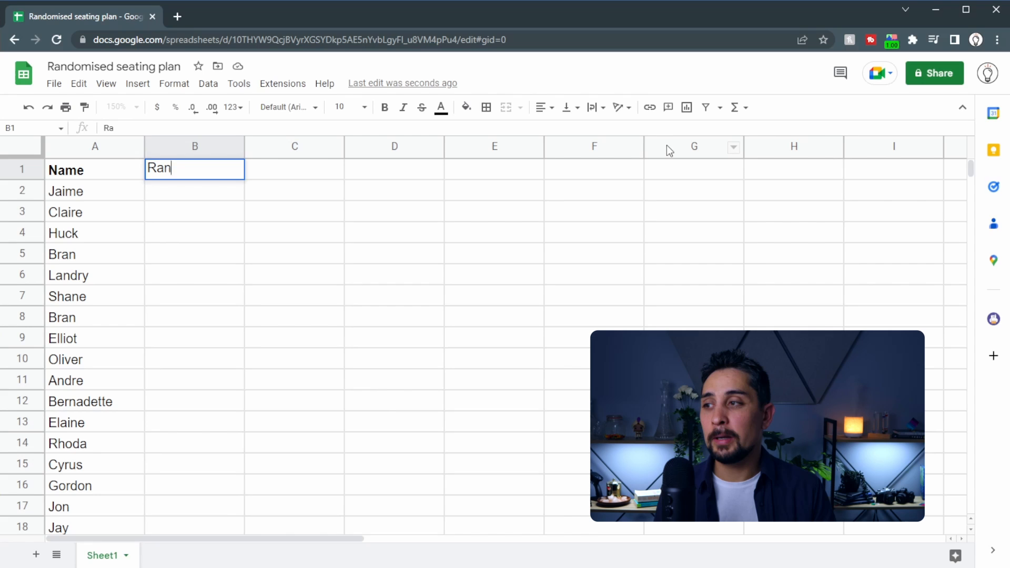
type("=rand(")
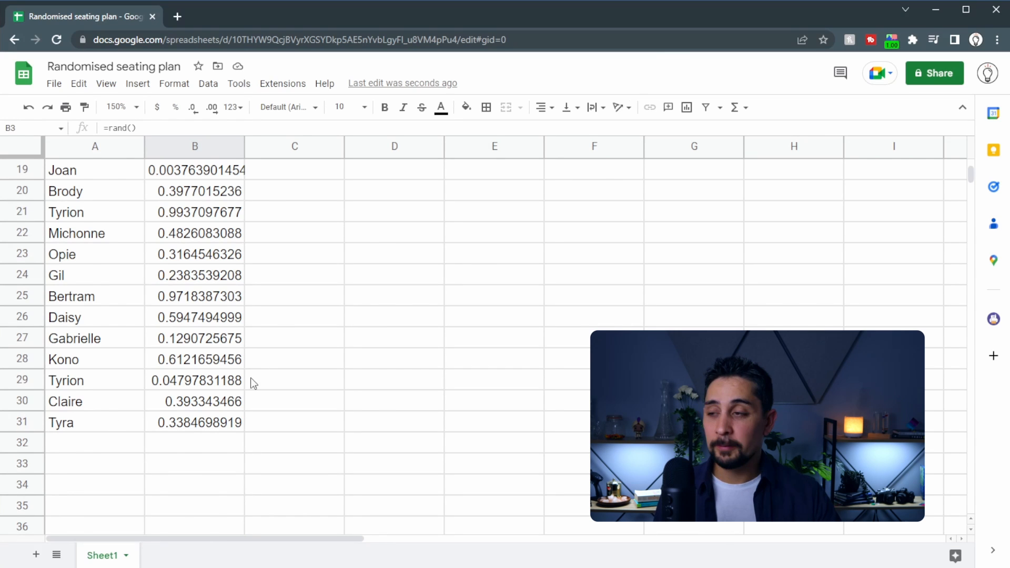
left_click(194, 170)
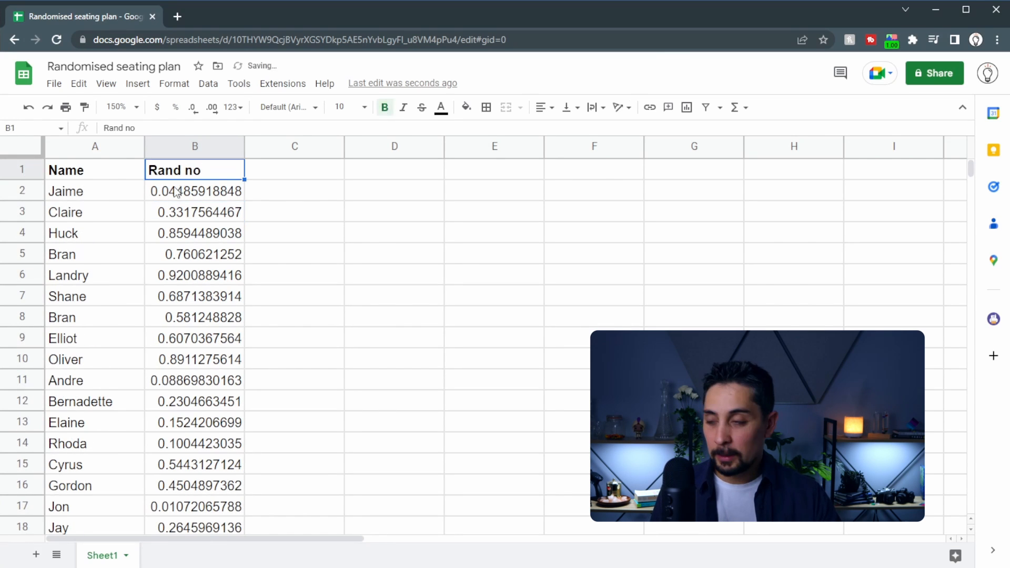
mouse_move(491, 241)
type("Rank")
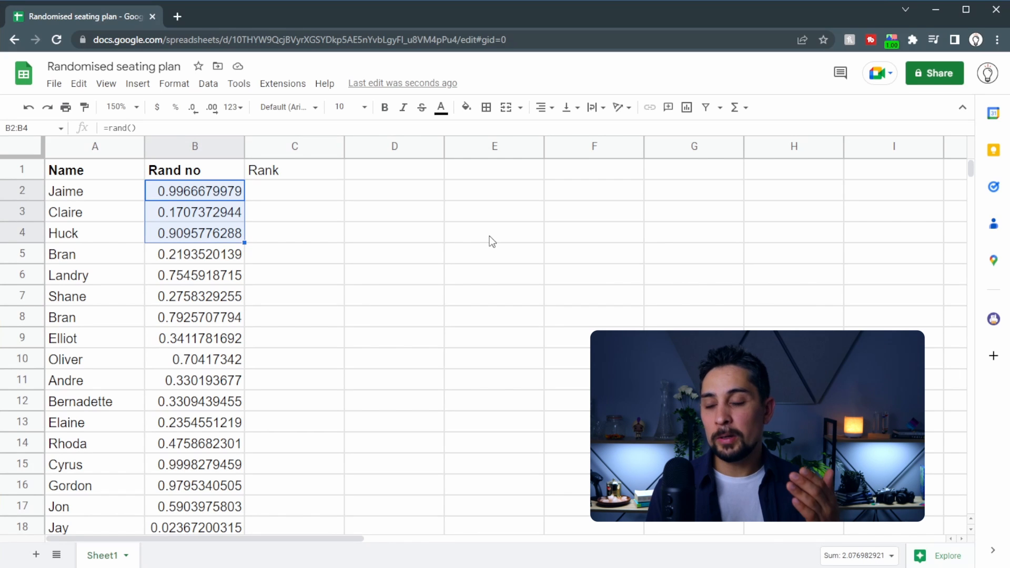
Fill column C with =RANK(B2,$B$2:$B) down the list under a bold Rank heading
left_click(294, 191)
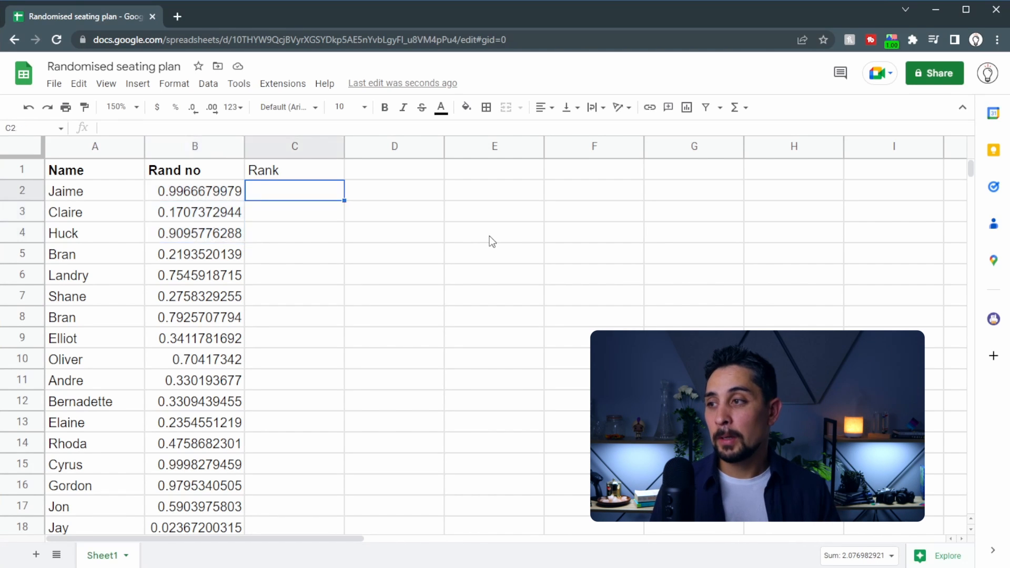
type("=rank(")
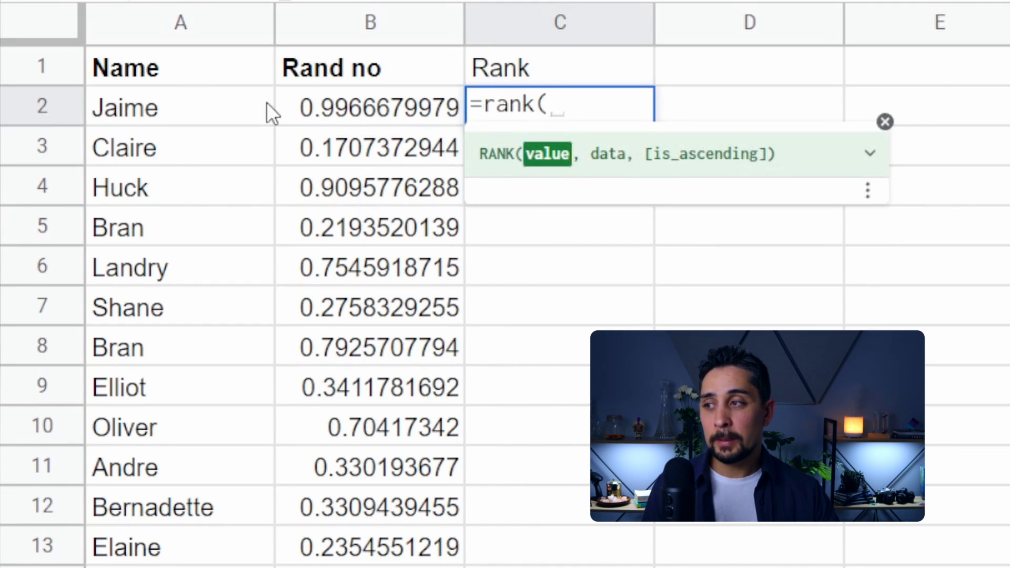
left_click(369, 108)
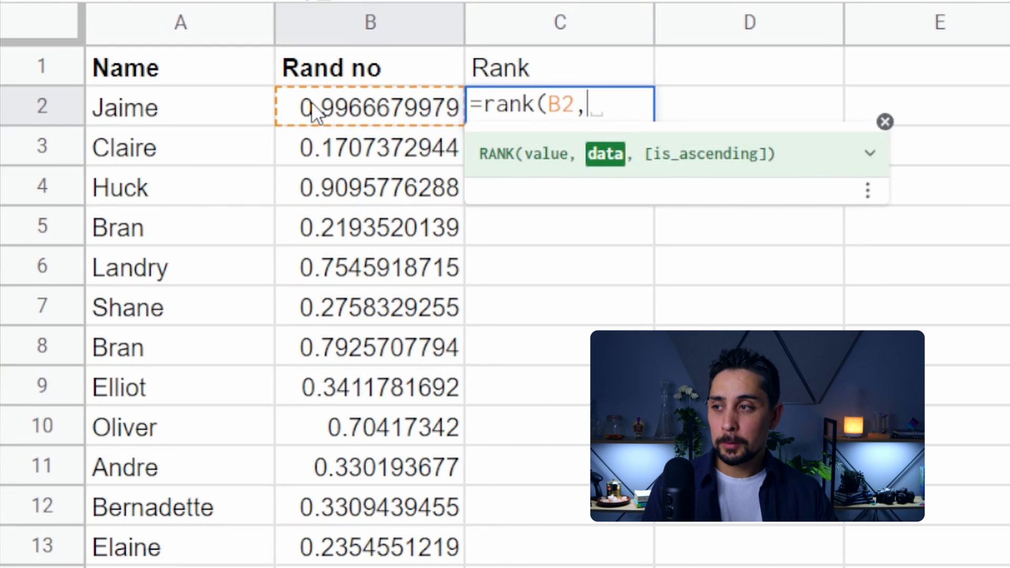
left_click_drag(370, 108, 369, 187)
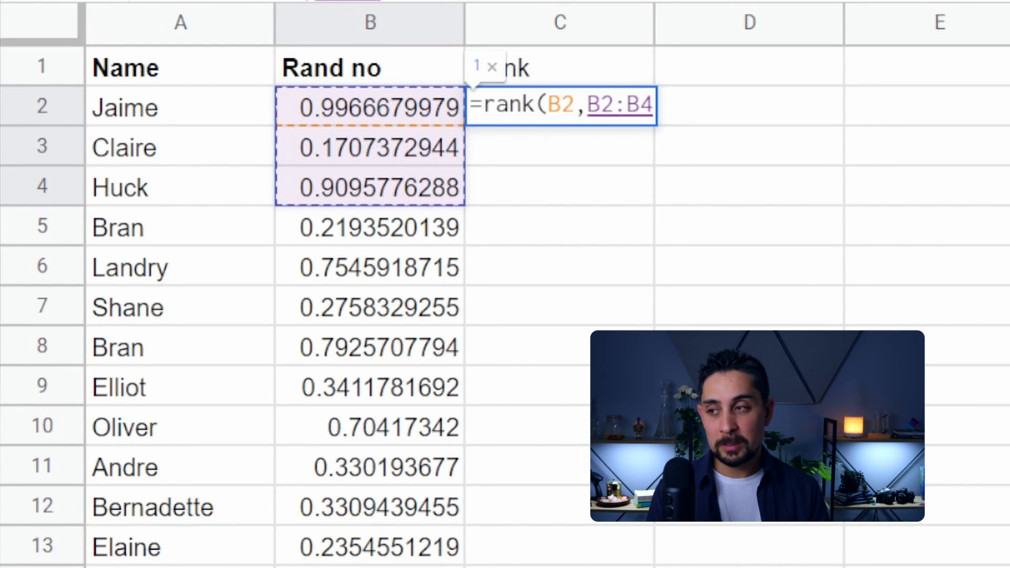
key("backspace")
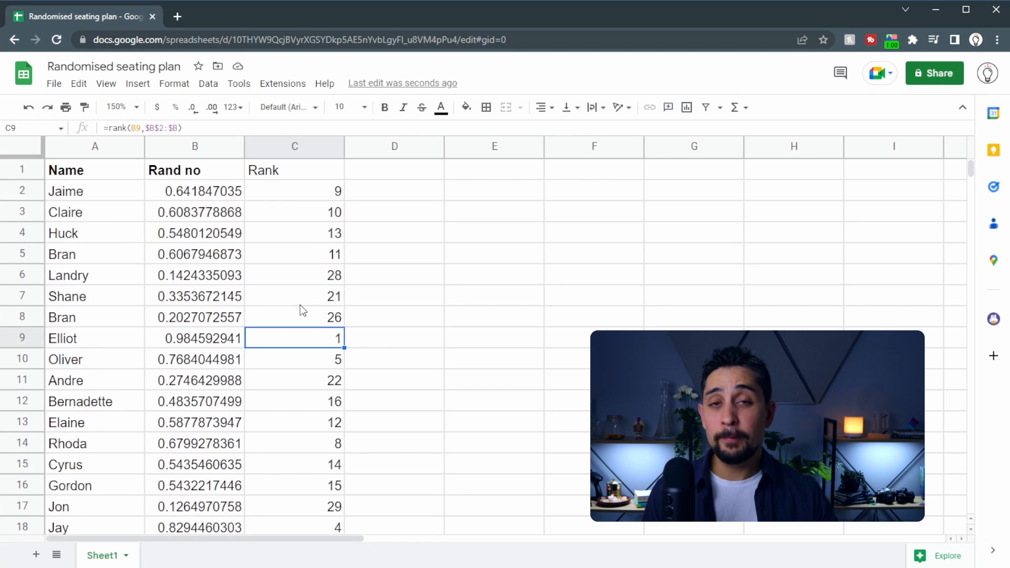
left_click(395, 169)
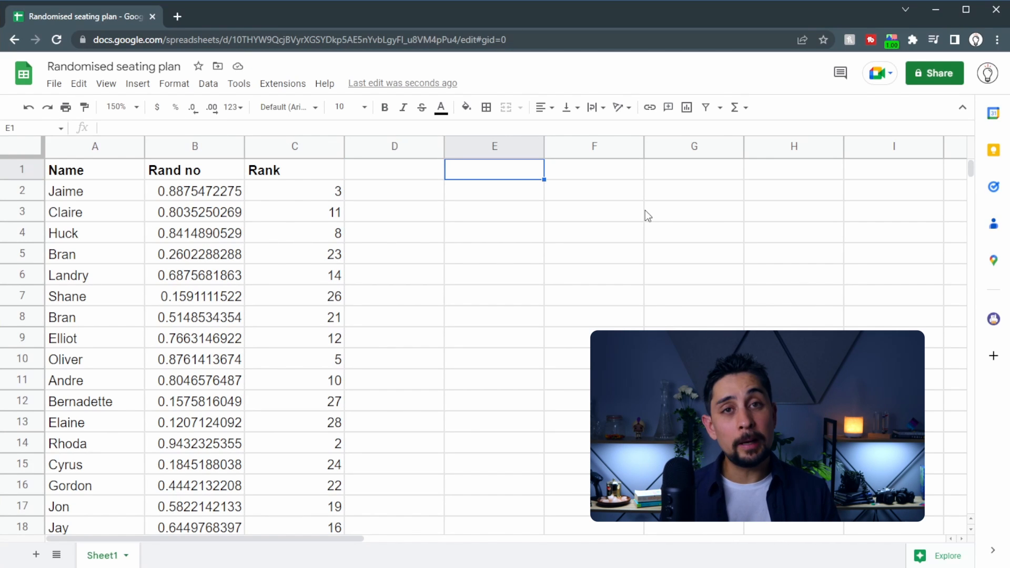
Add a Number column using =SEQUENCE(30) and a Name heading beside it
type("Numb")
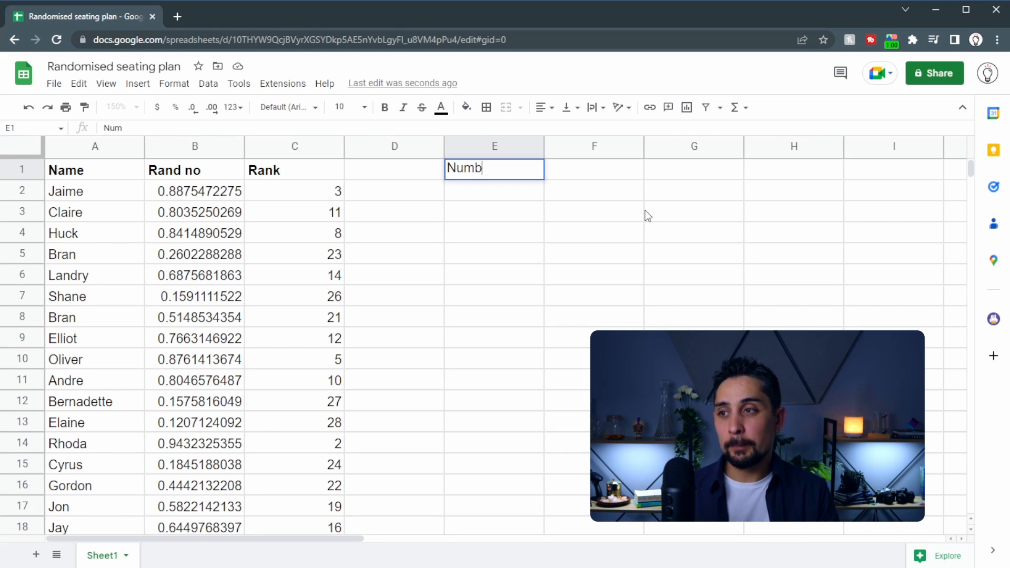
type("=sequence(")
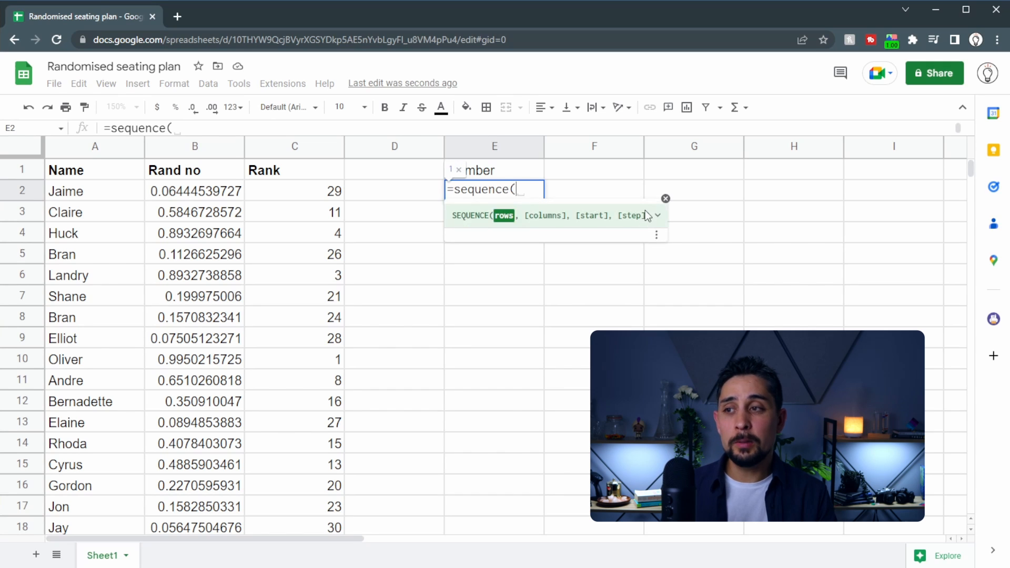
type("30)")
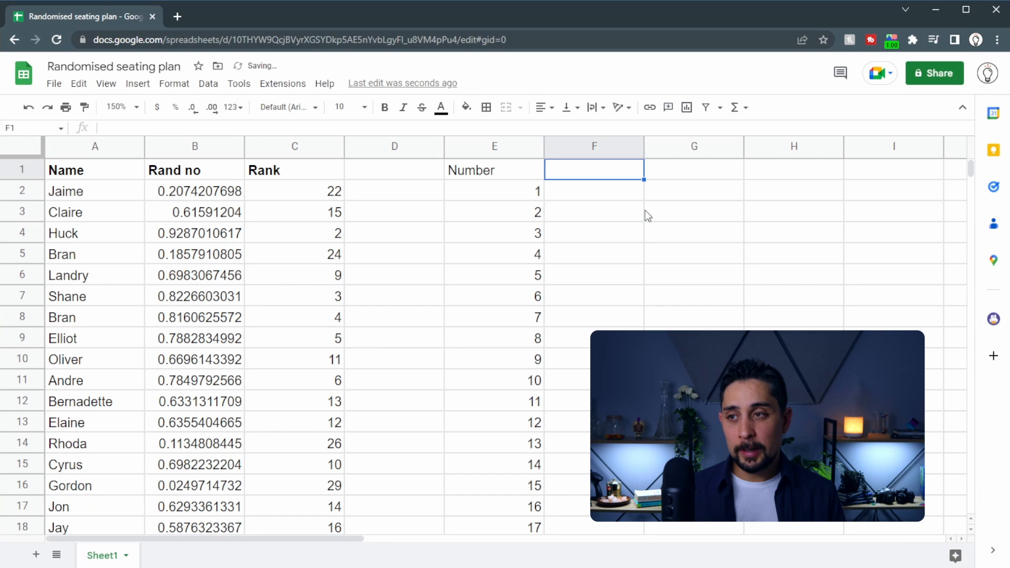
type("Name")
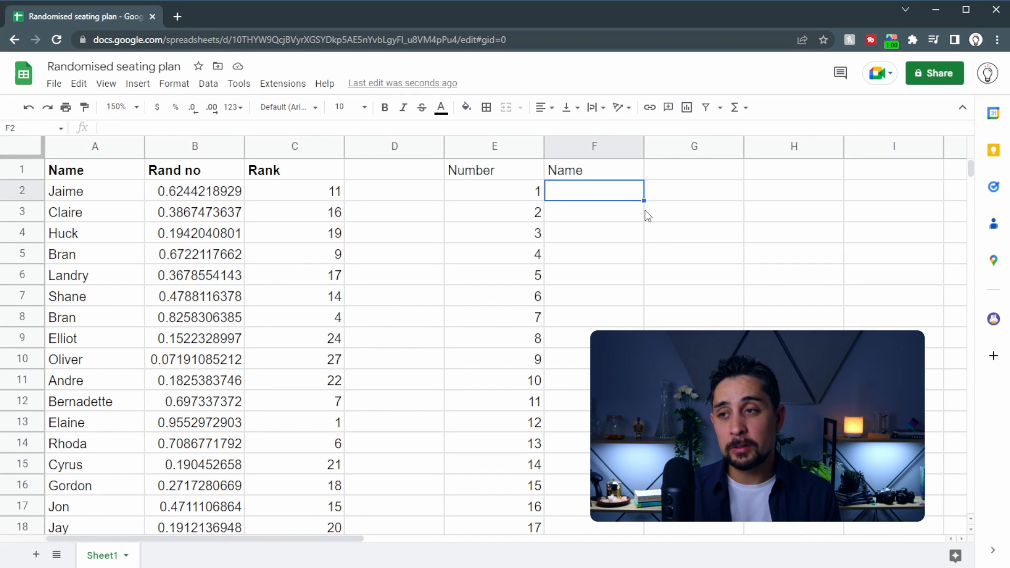
Enter =vlookup(E2,{$C$2:$C,$A$2:$A},2,0) in F2 to return the student ranked 1
type("=vlookup(")
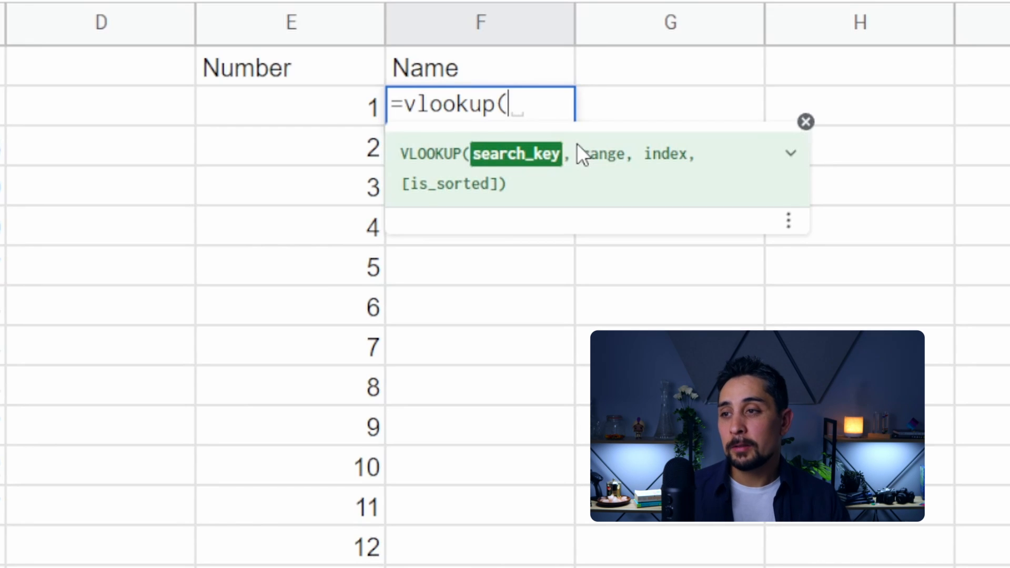
left_click(290, 107)
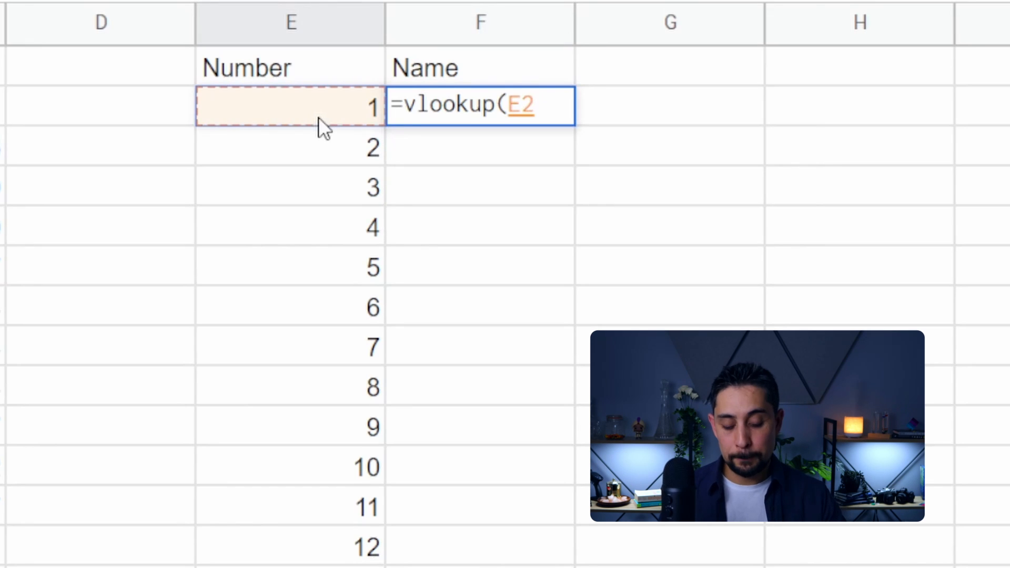
type(",")
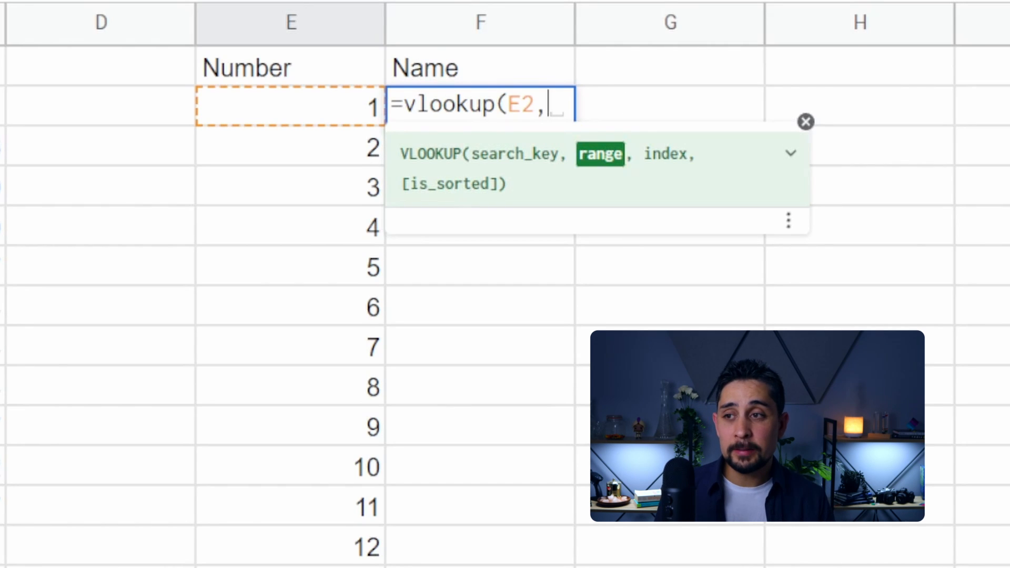
type("{")
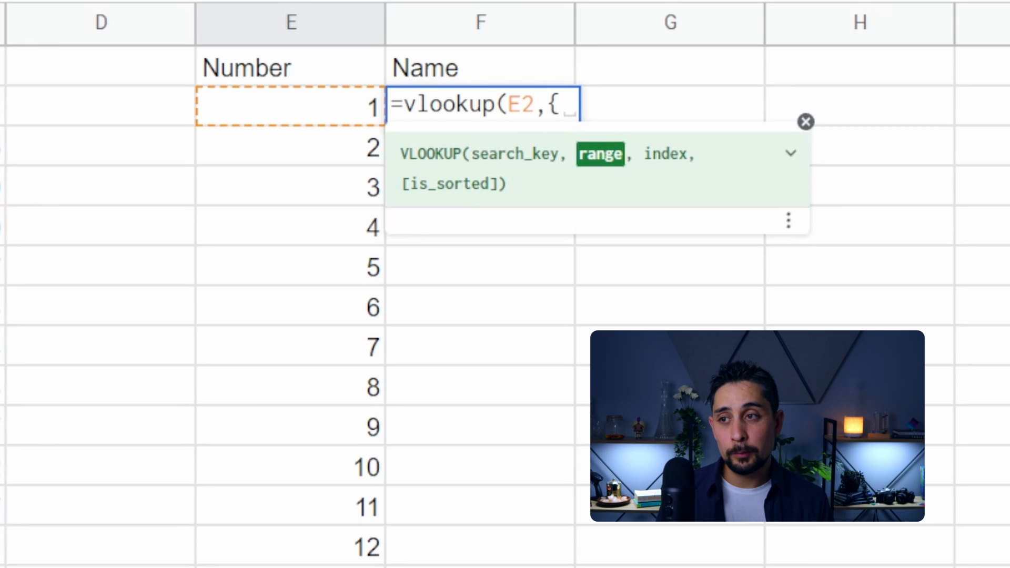
scroll("left", 3)
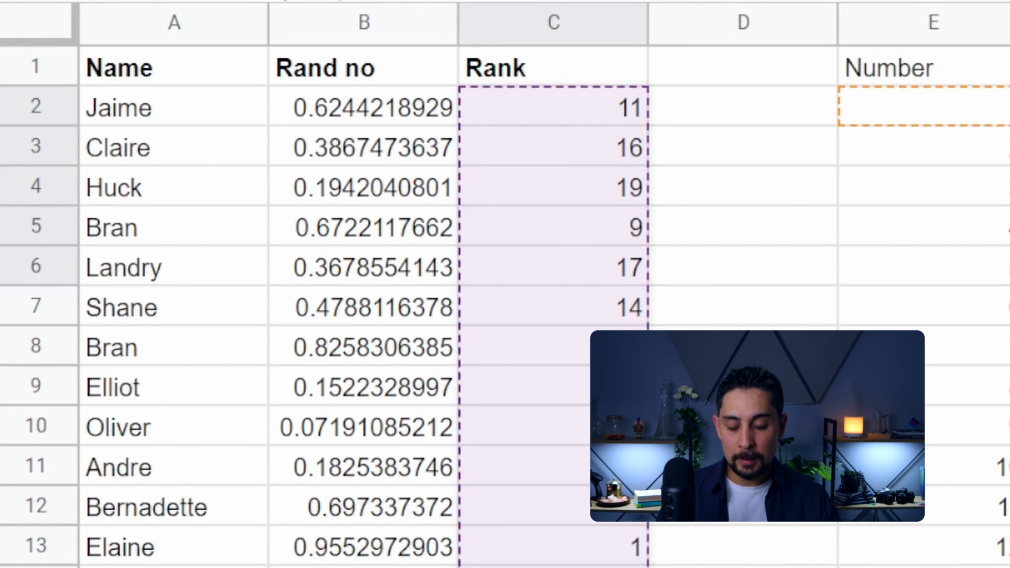
left_click_drag(174, 108, 173, 148)
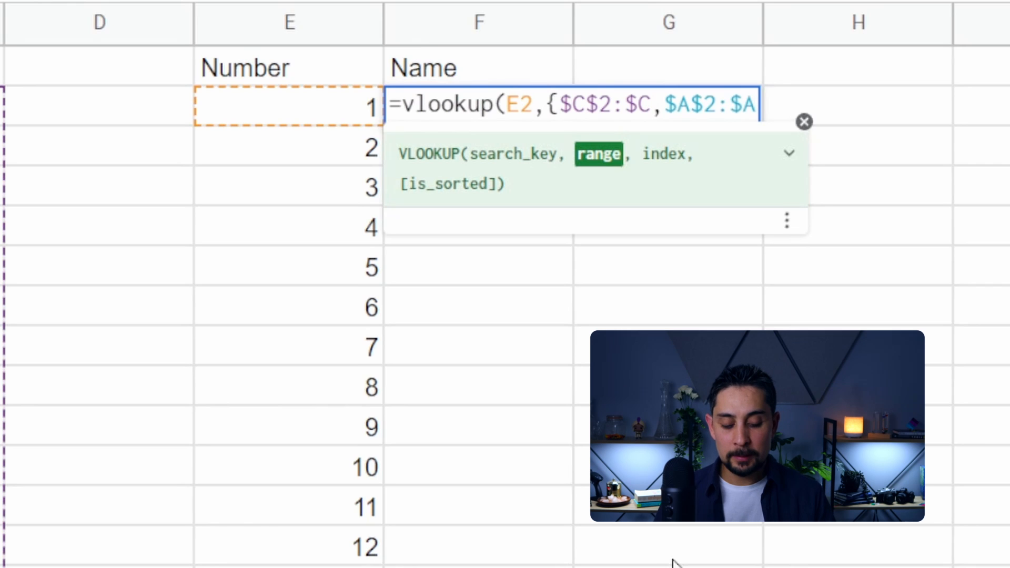
type("}")
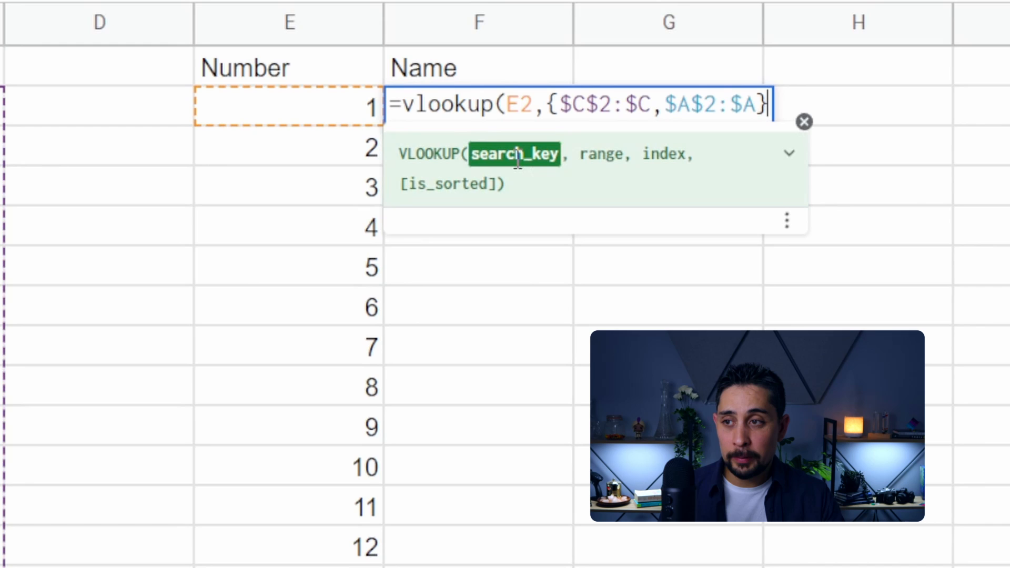
left_click(787, 153)
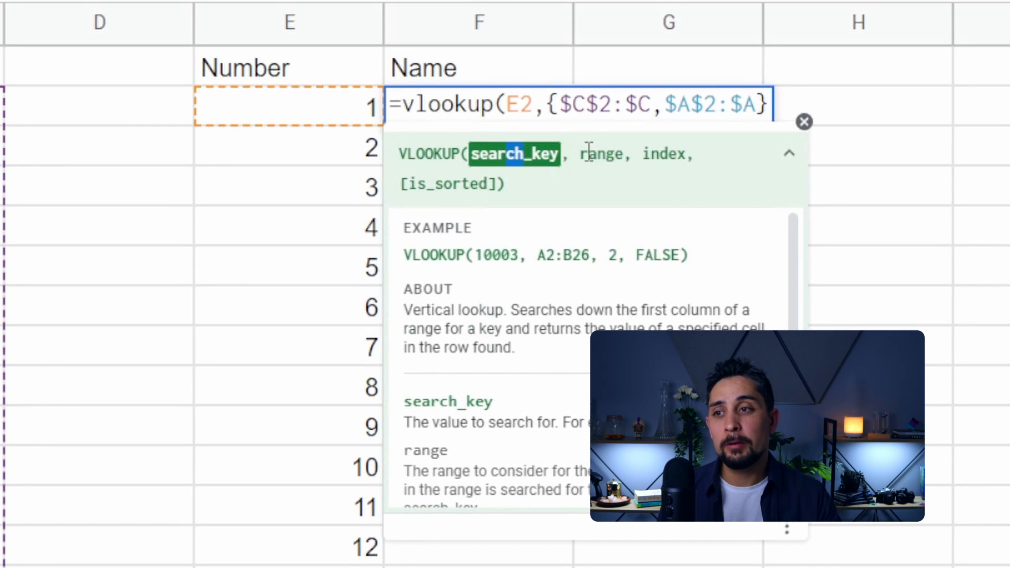
left_click(788, 153)
type(",")
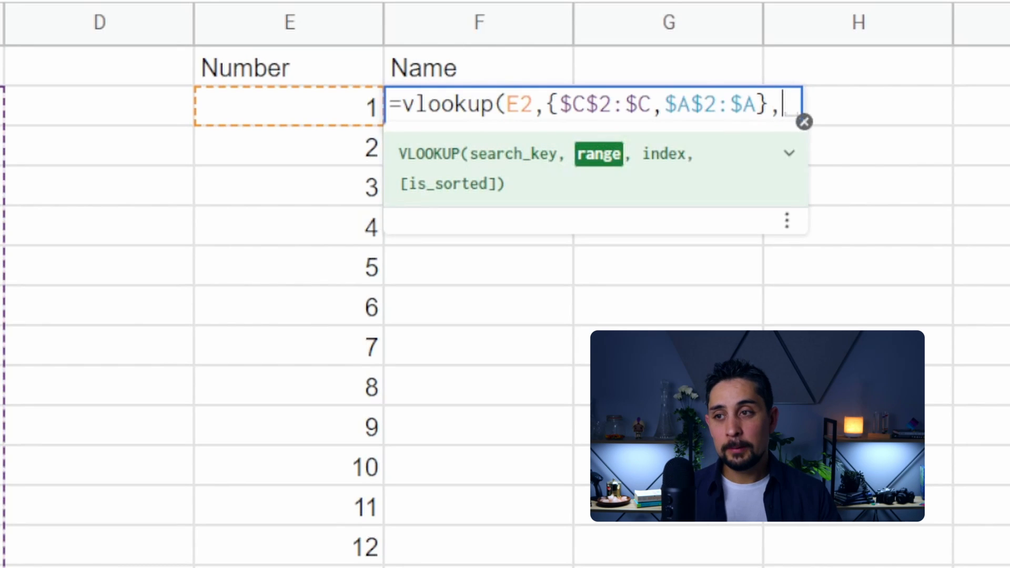
type("2")
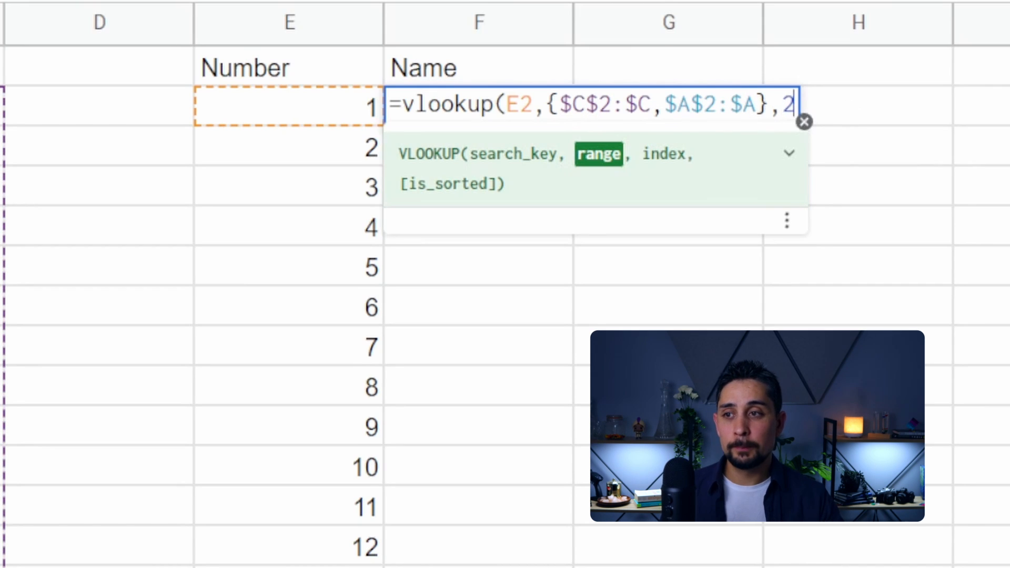
type(",0)")
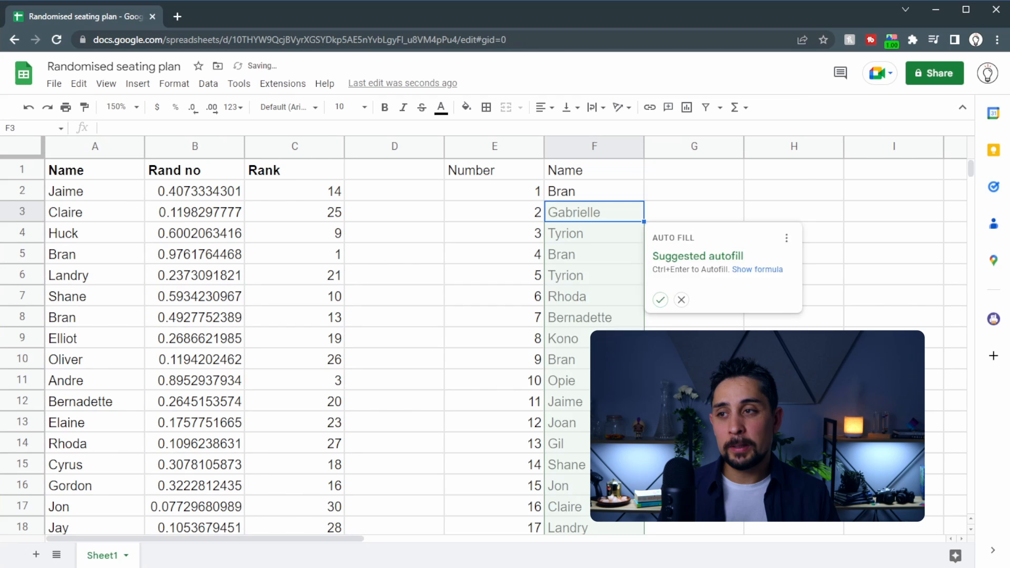
Check which students hold ranks 1 and 2 against the looked-up Name cell
left_click(680, 300)
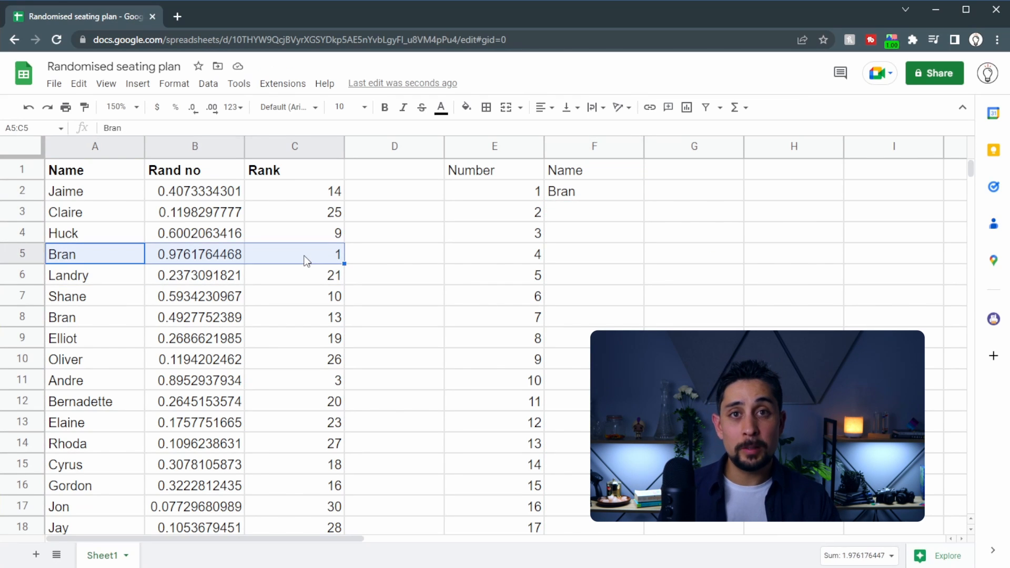
mouse_move(610, 198)
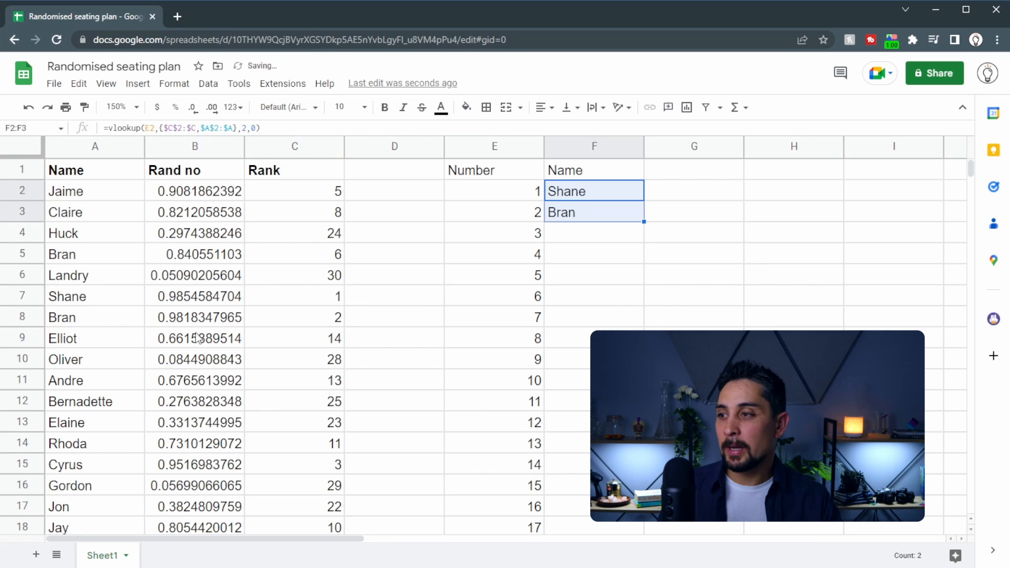
left_click(94, 317)
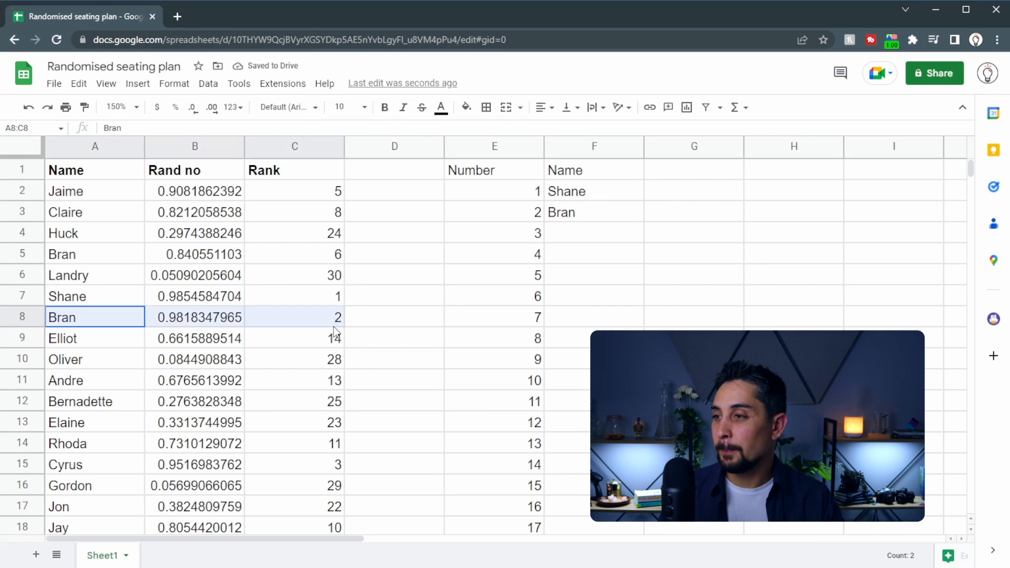
left_click(95, 295)
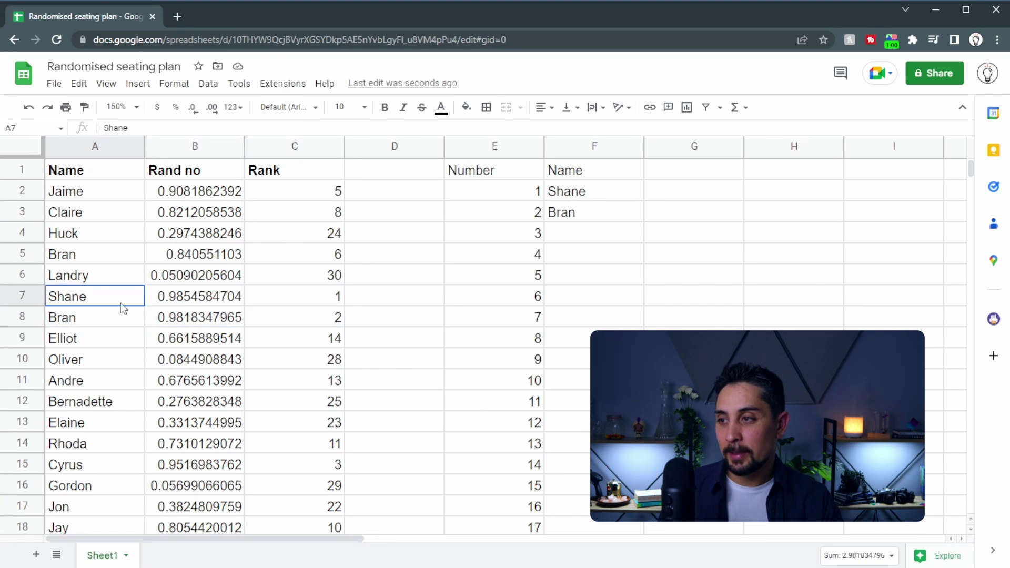
left_click(592, 212)
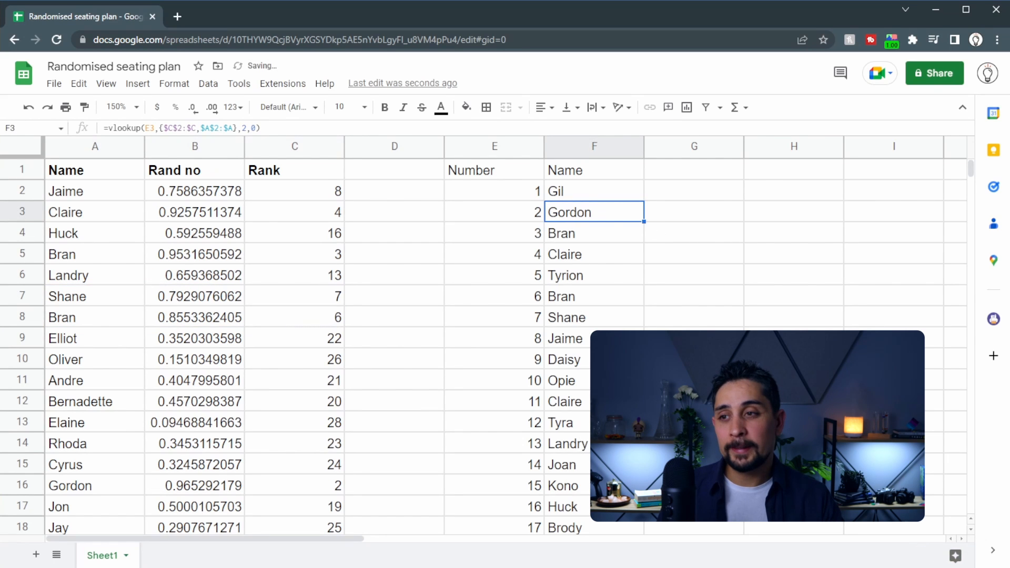
Copy the VLOOKUP down column F and centre the Number and Name table
left_click(693, 234)
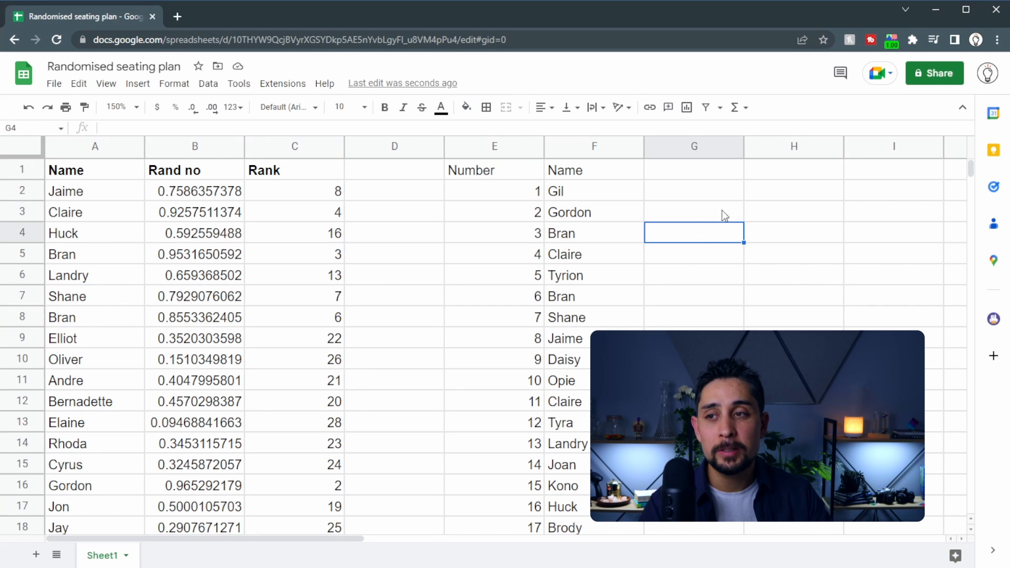
left_click(693, 211)
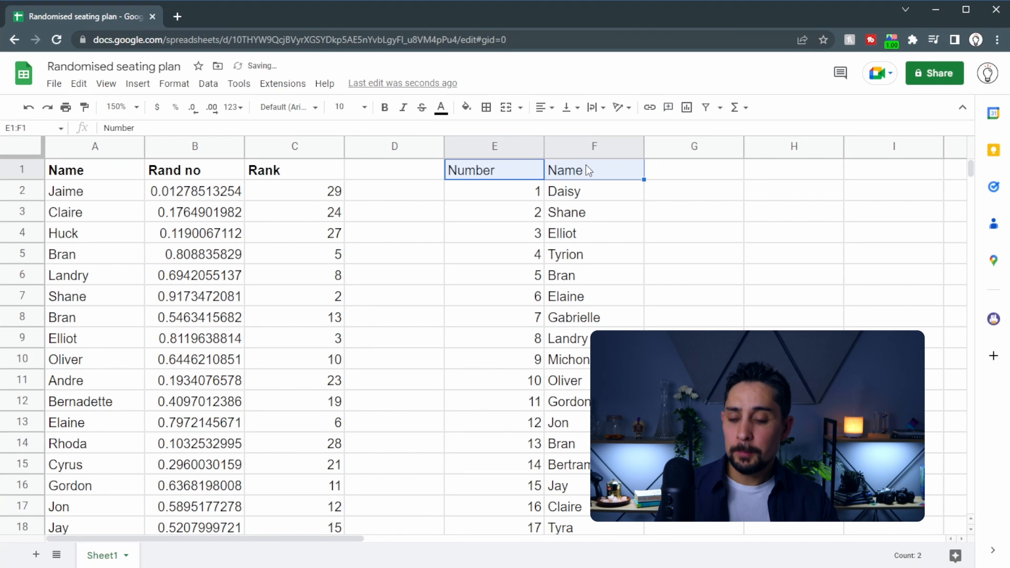
left_click(693, 212)
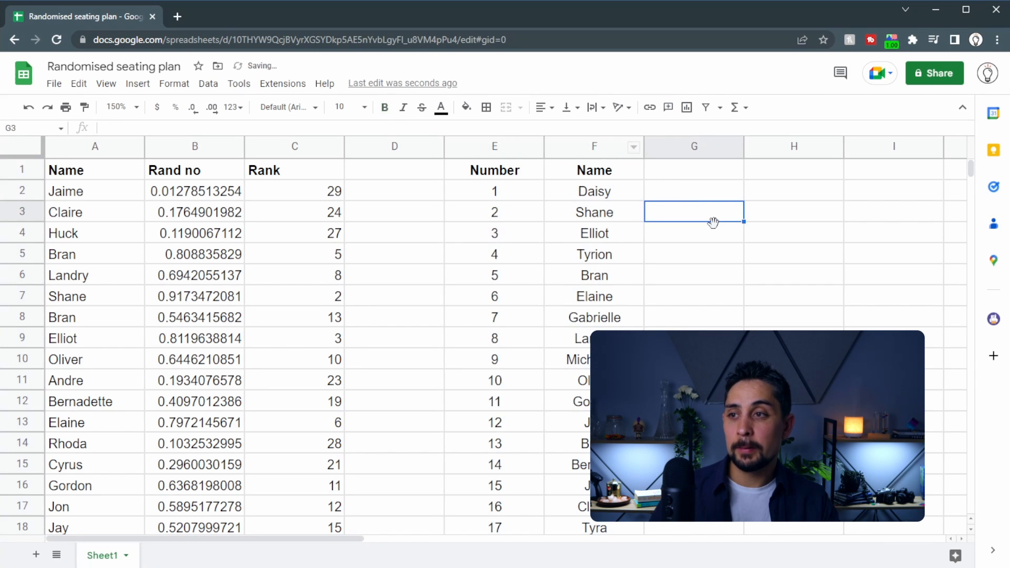
Leave the centred Number and Name columns E:F as the finished desk list
left_click(693, 169)
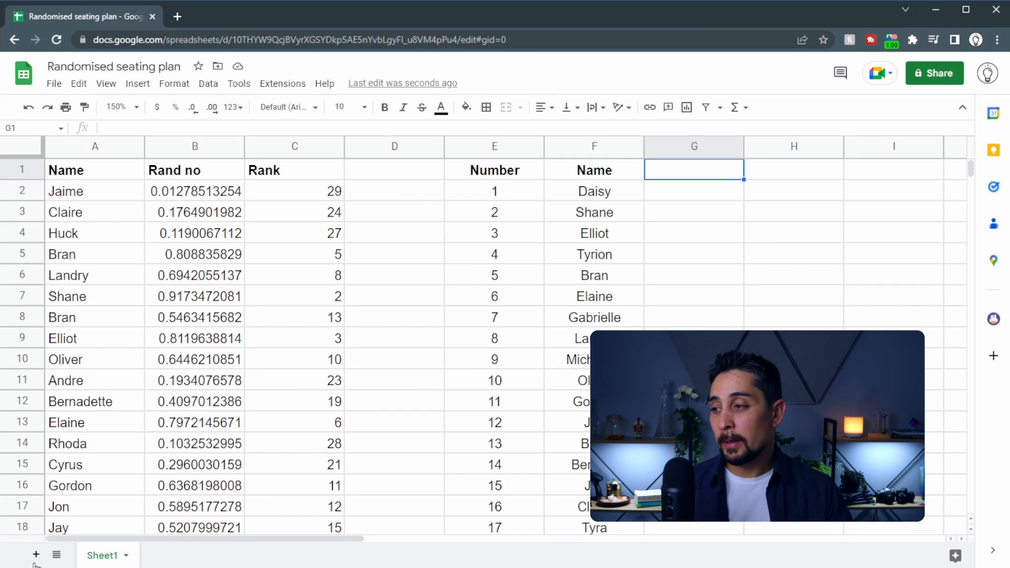
Paste bordered desk blocks into the layout framed by Back wall, Side wall and Whiteboard lines
left_click(36, 554)
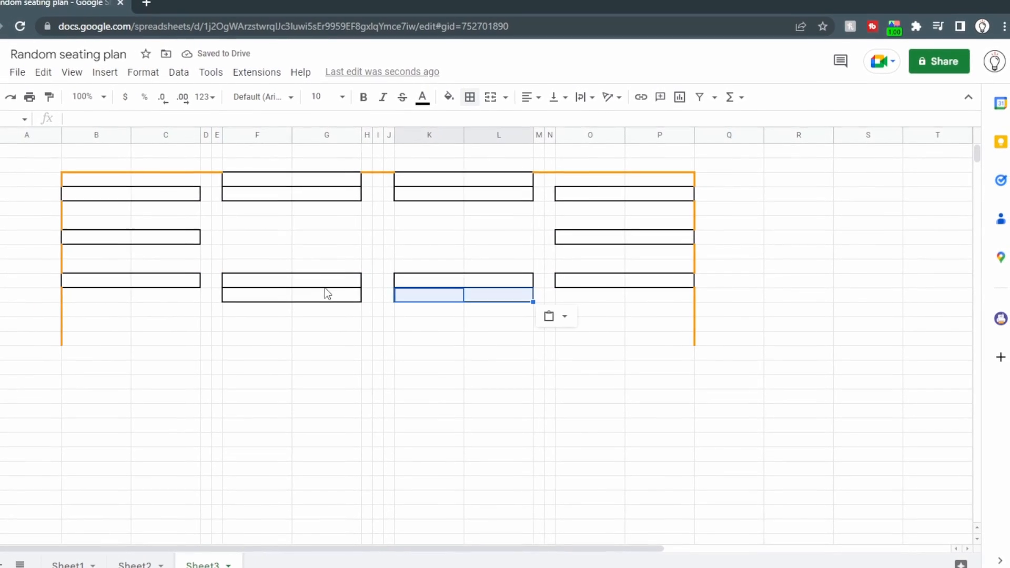
right_click(339, 138)
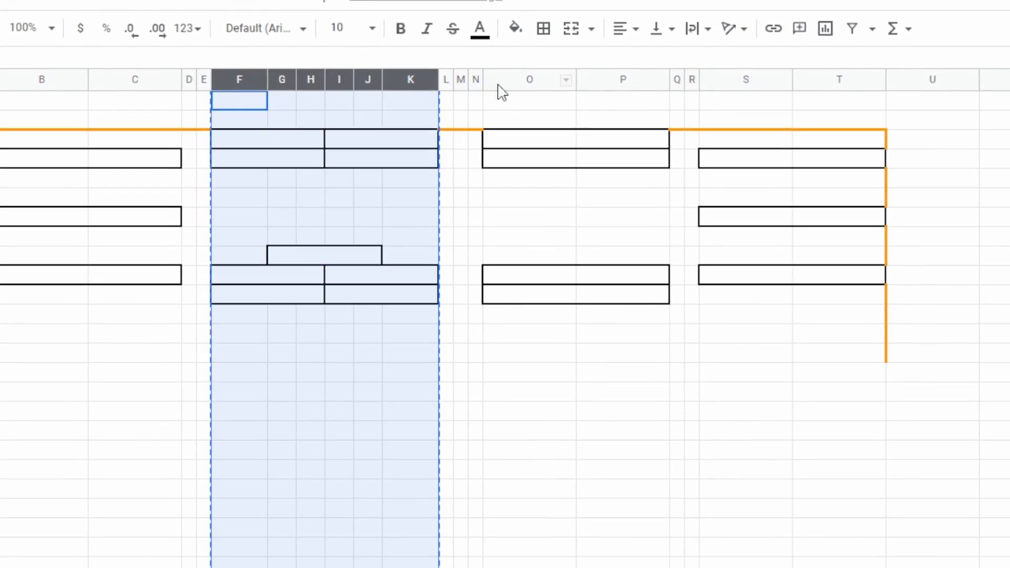
left_click(763, 278)
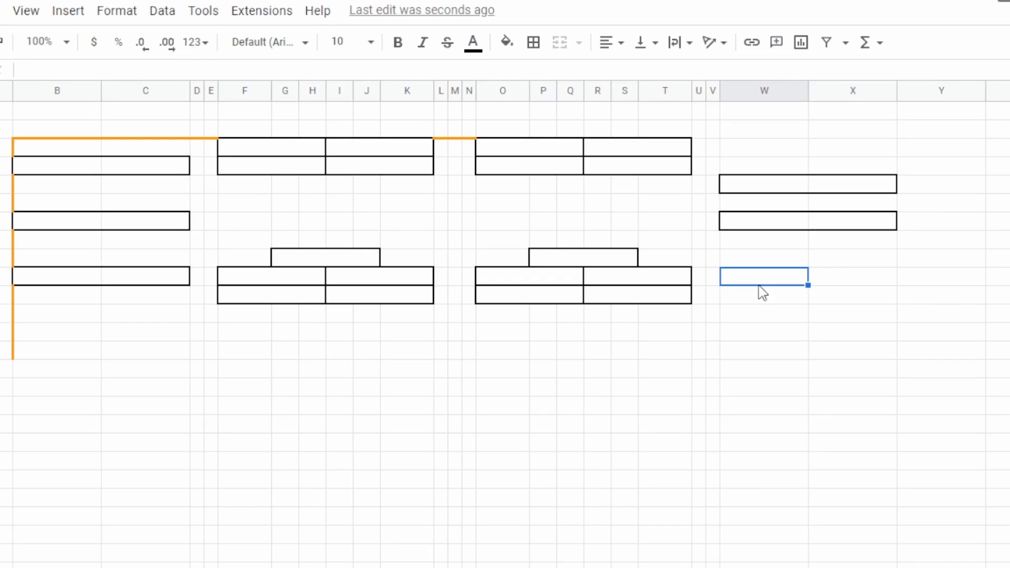
left_click(533, 42)
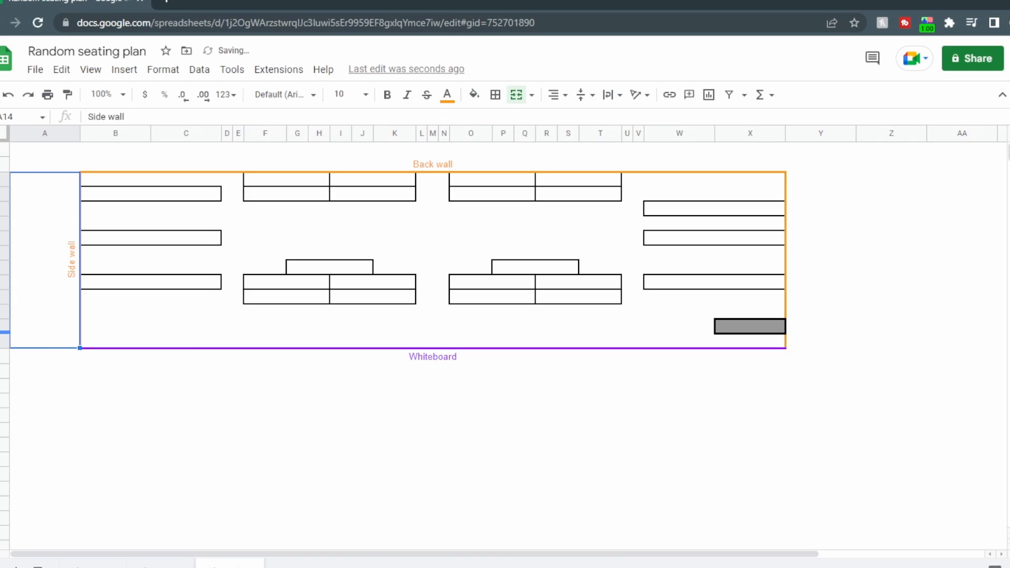
left_click(101, 94)
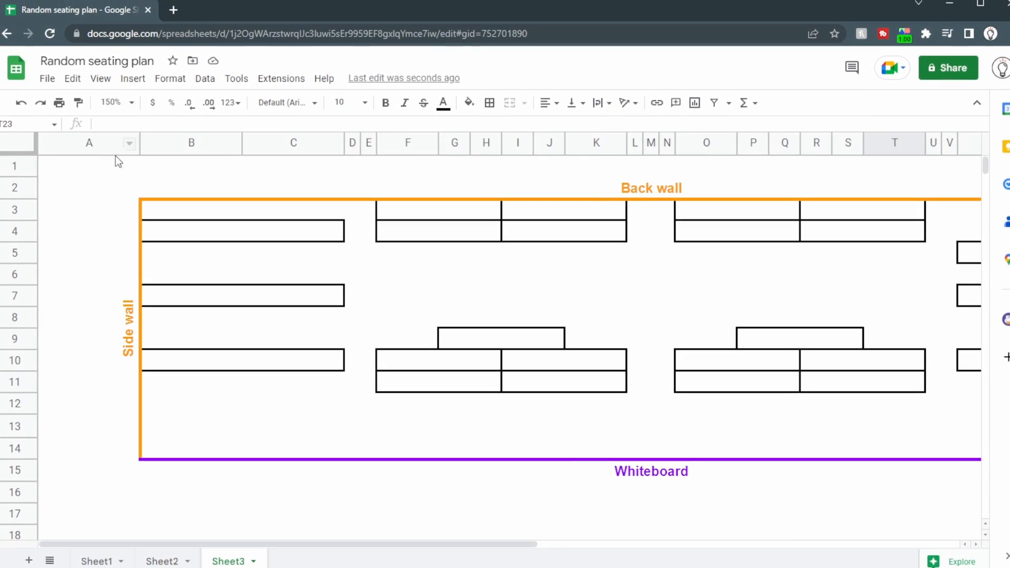
Switch to Sheet2 of the Randomised seating plan with desks numbered 1 to 29
left_click(110, 104)
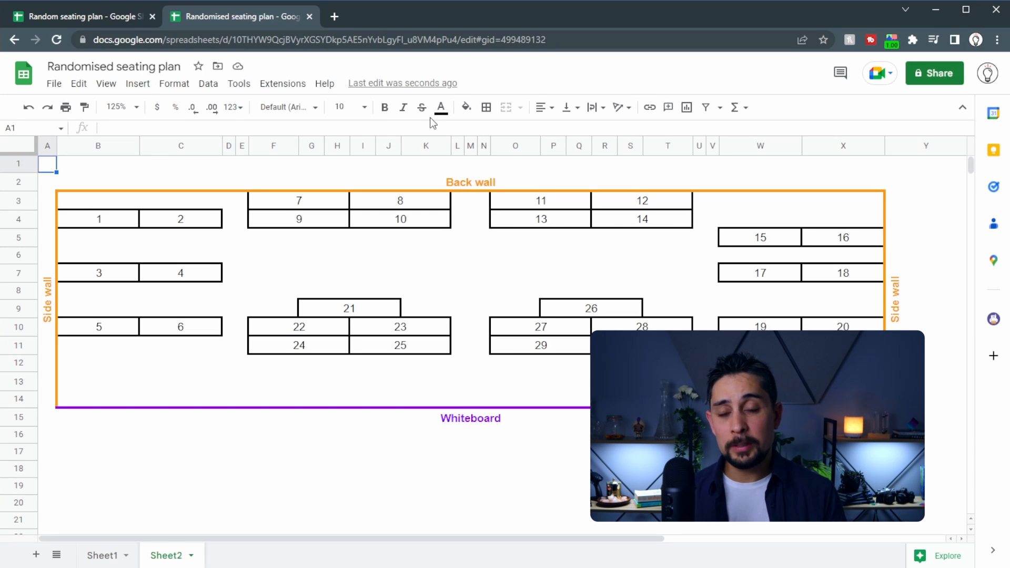
mouse_move(254, 250)
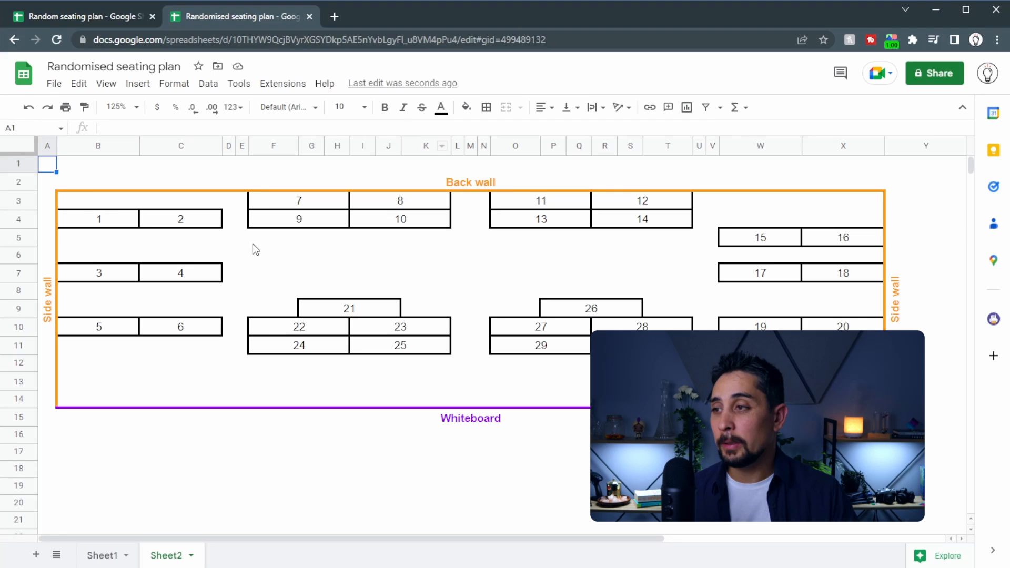
mouse_move(417, 268)
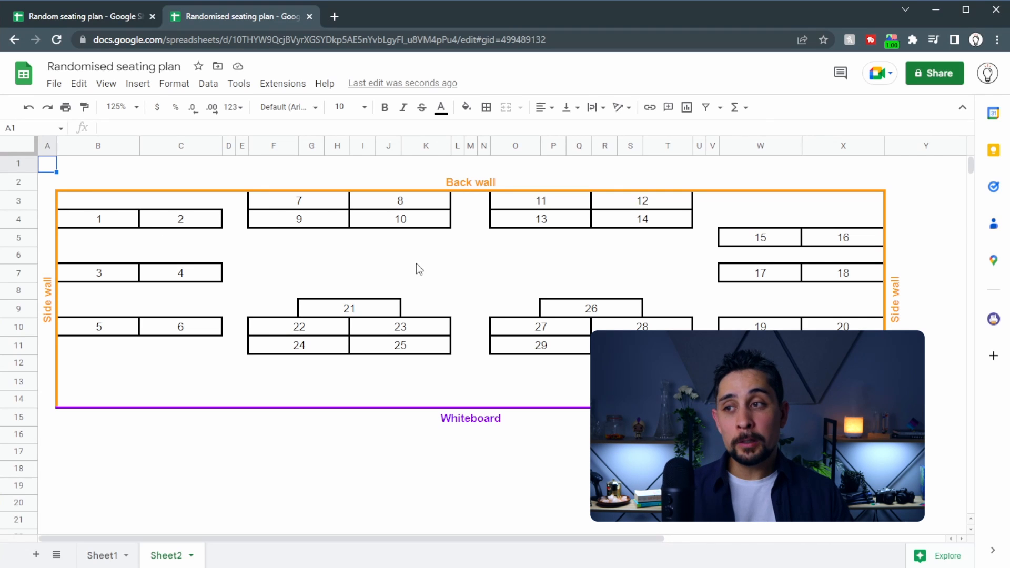
mouse_move(209, 252)
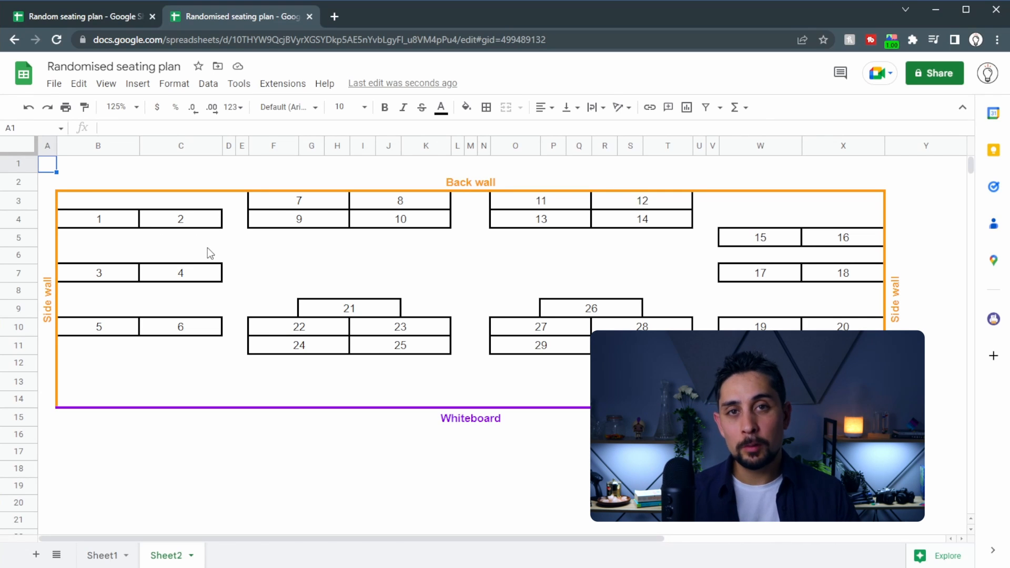
mouse_move(248, 404)
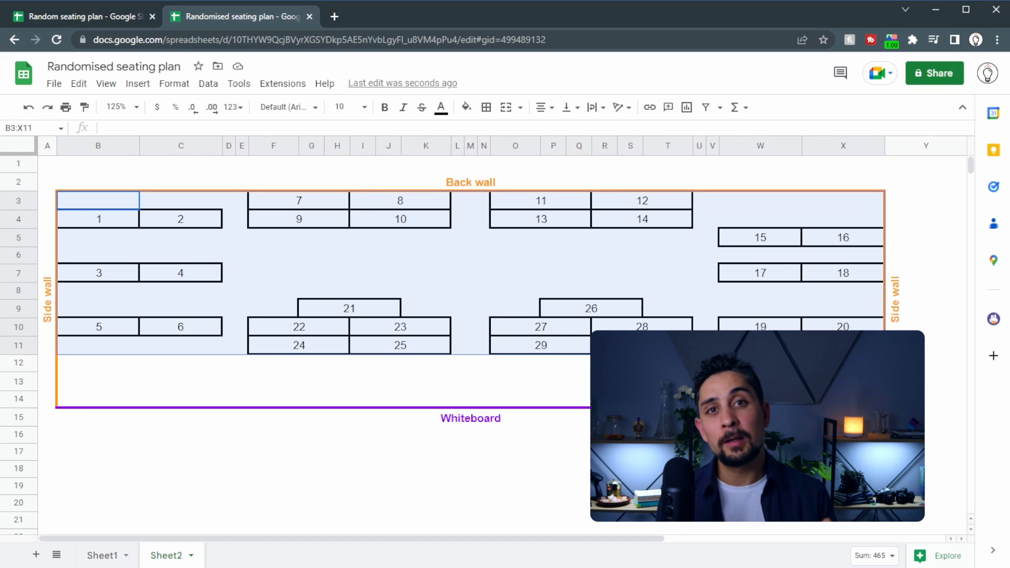
Place an empty copy of the B3:X11 desk layout with walls below, around row 30
left_click(47, 164)
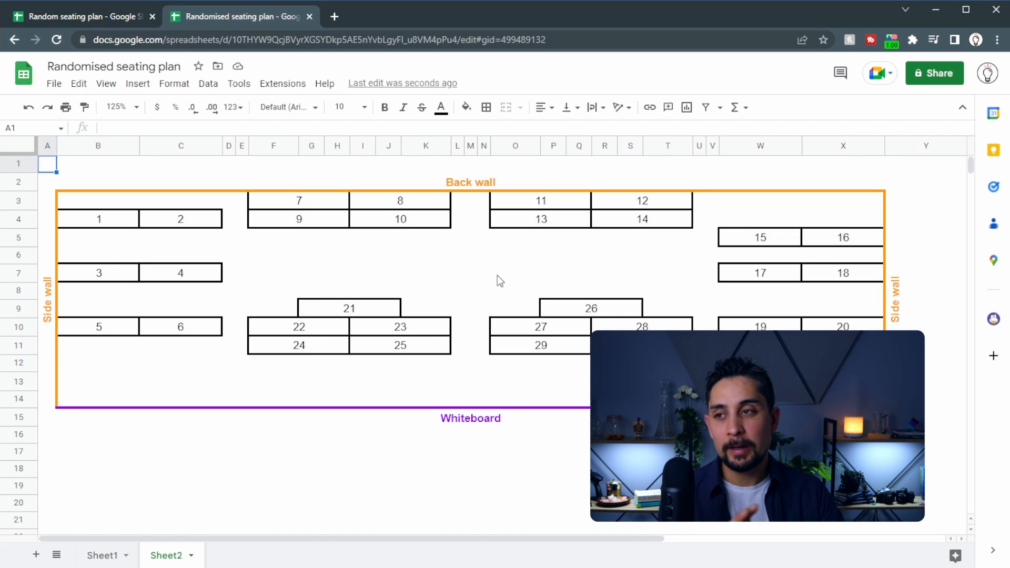
mouse_move(550, 207)
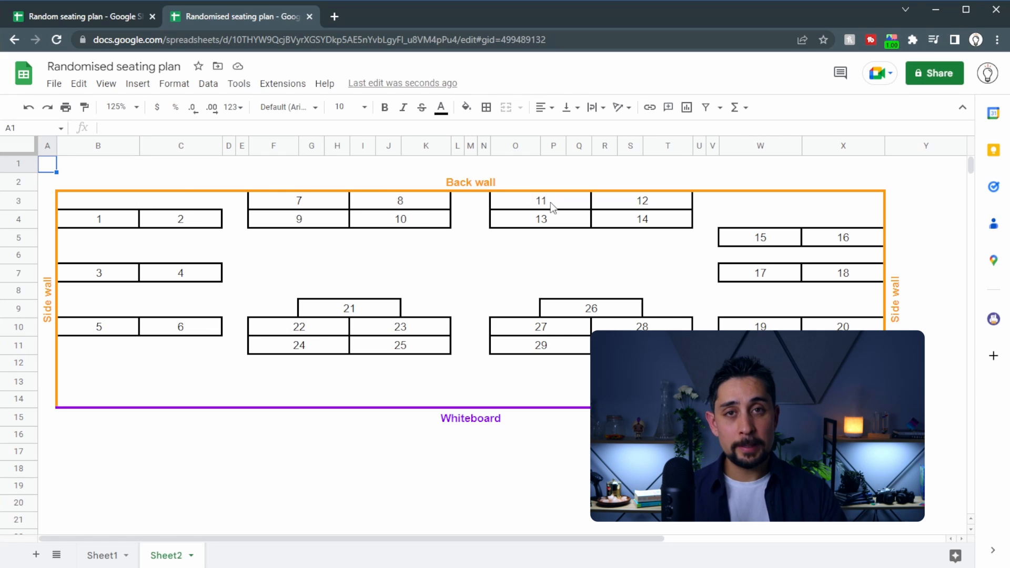
mouse_move(95, 179)
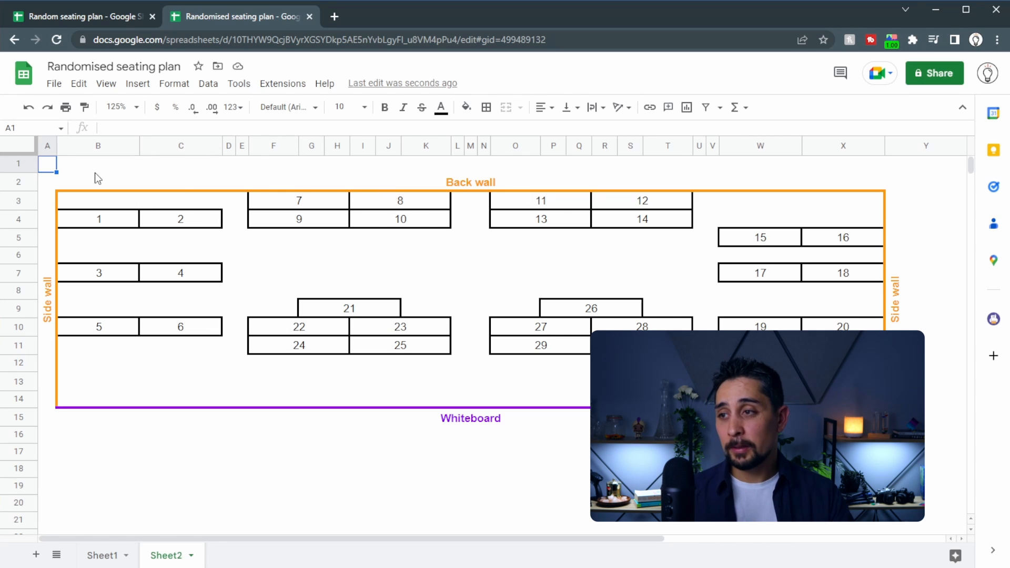
mouse_move(110, 222)
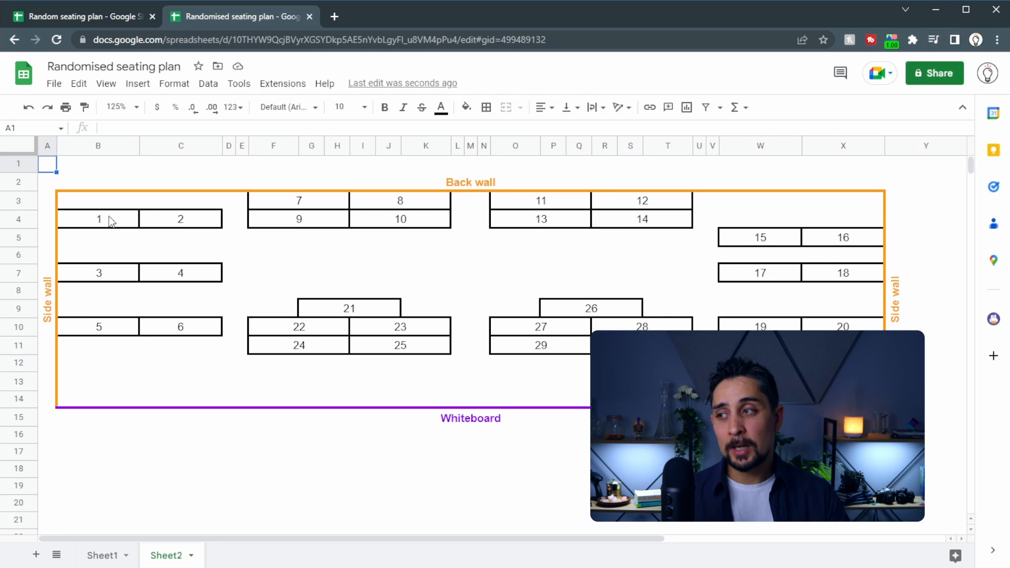
mouse_move(60, 191)
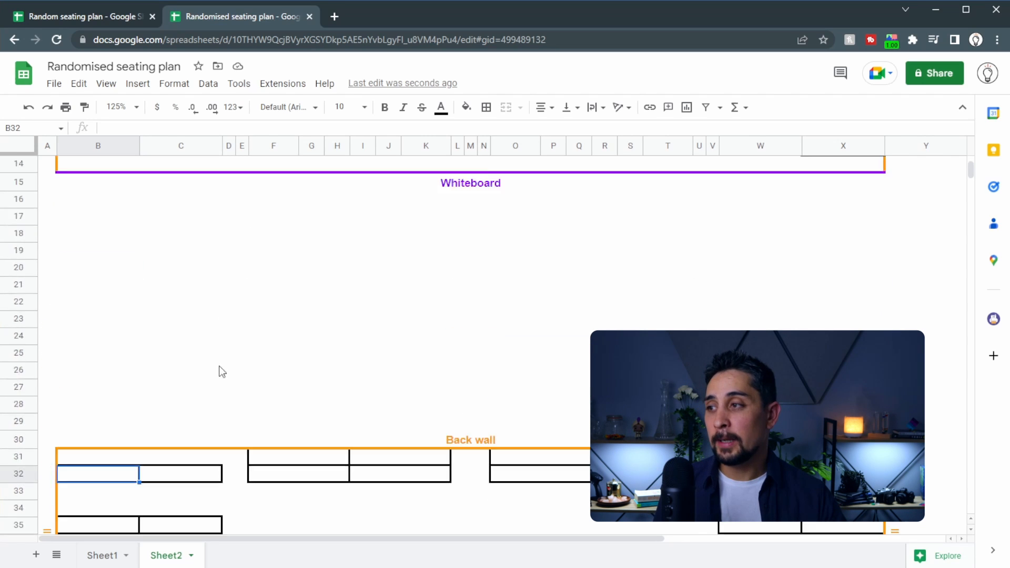
scroll("up", 3)
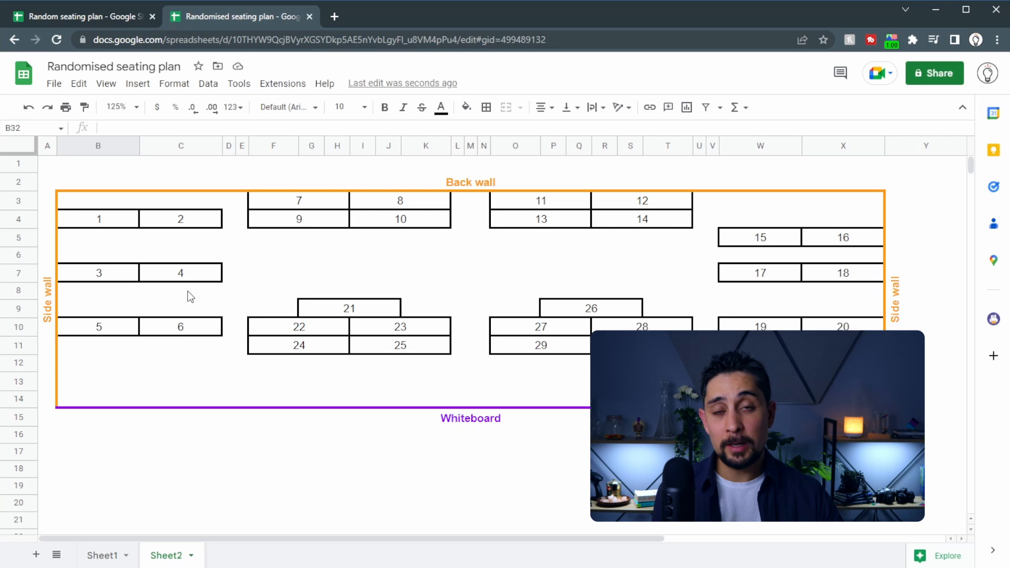
scroll("down", 3)
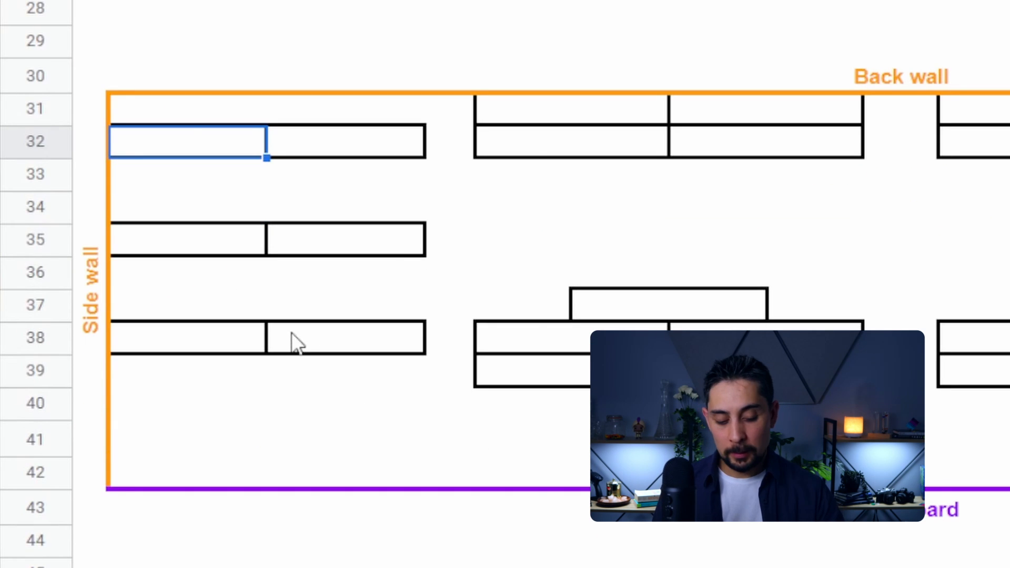
Enter =VLOOKUP(B4,Sheet1!$E$2:$F,2,0) in desk B32 so it shows desk 1's student, Gil
type("=vlookup(")
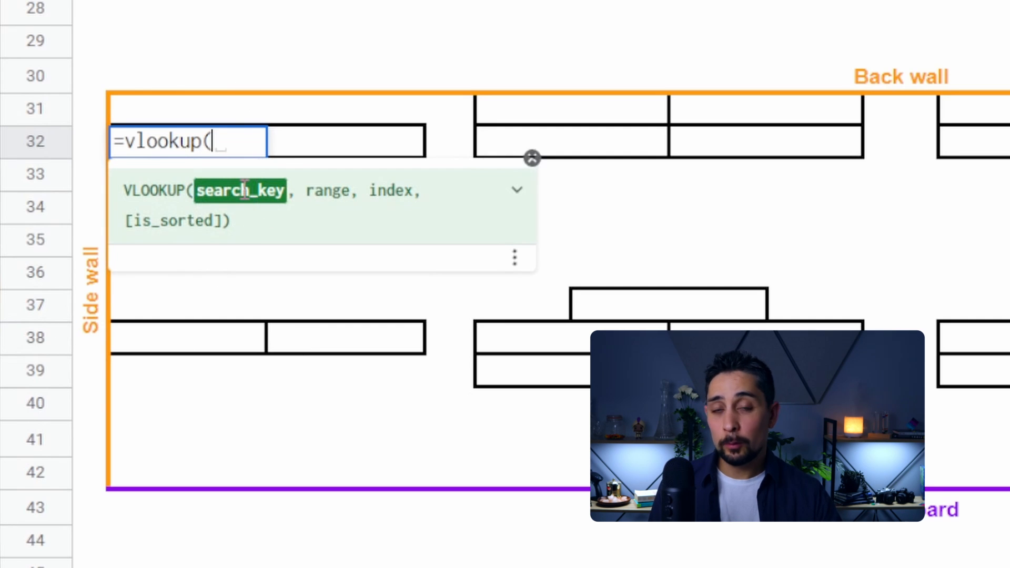
scroll("up", 3)
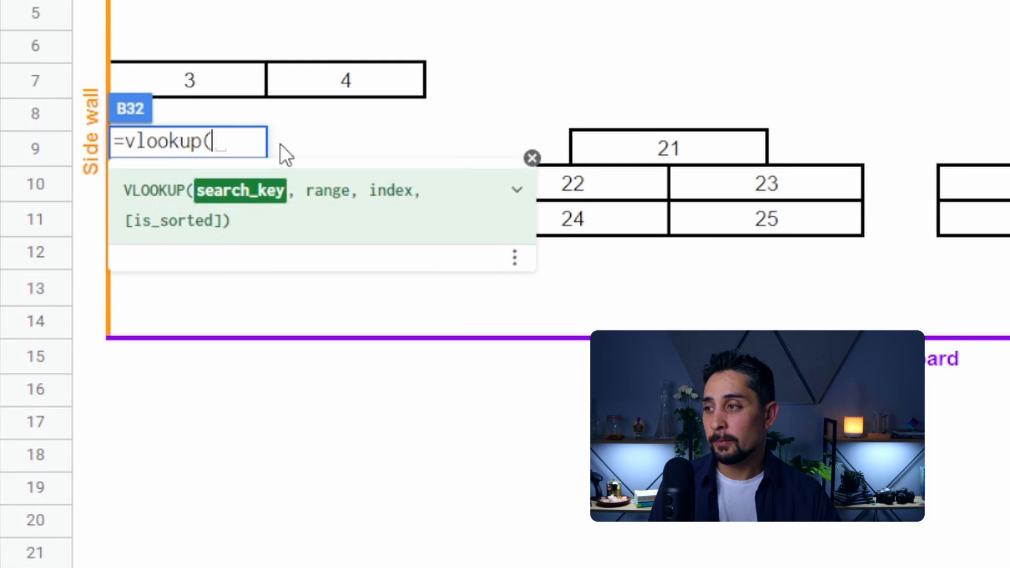
scroll("up", 3)
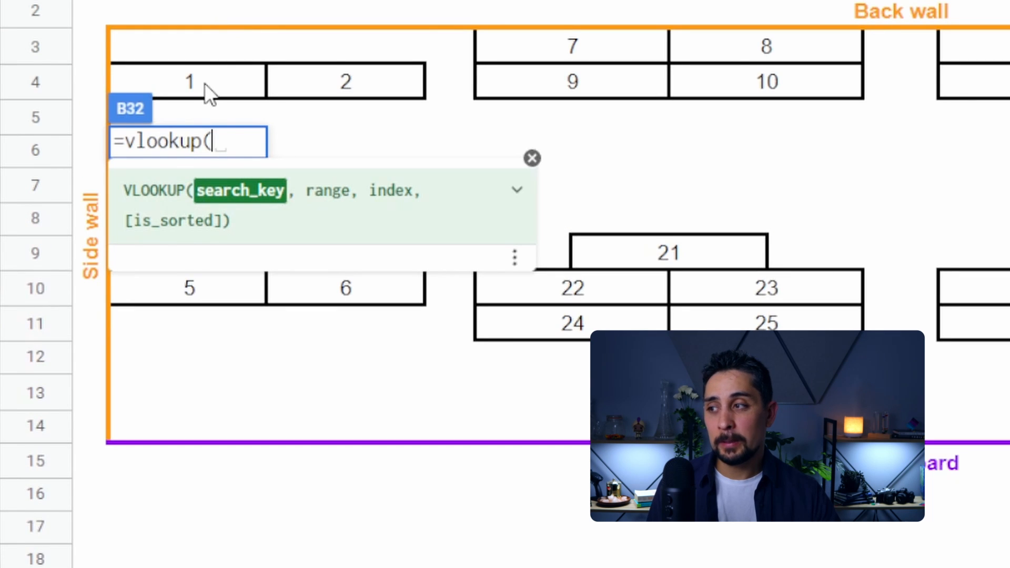
left_click(188, 82)
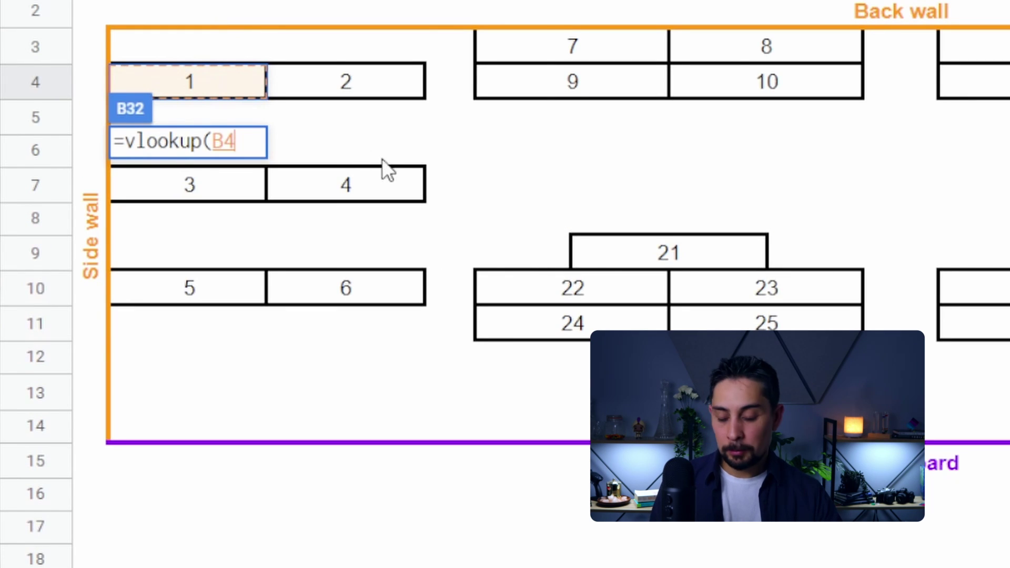
type(",Sheet1!$E$2:$F")
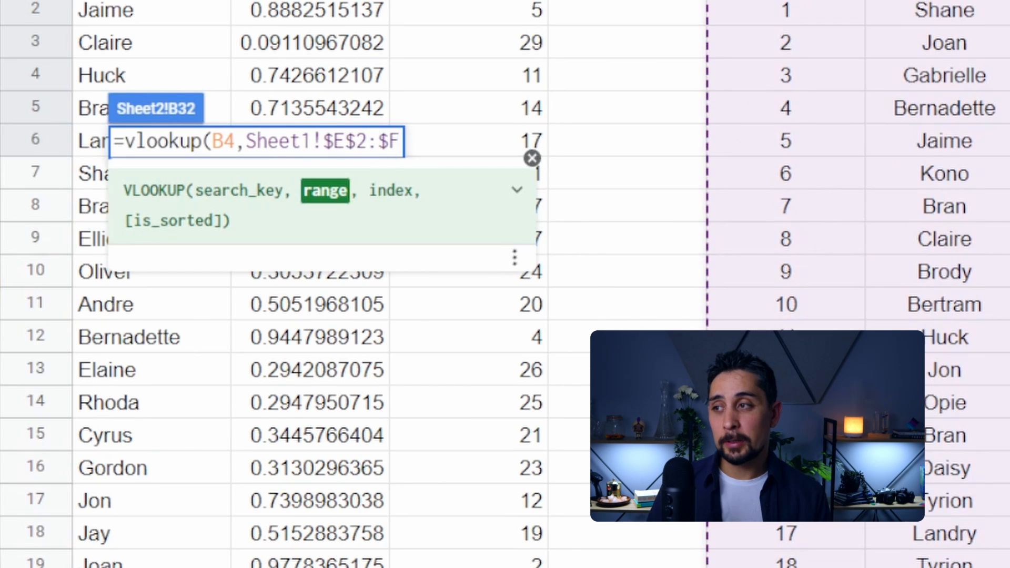
type(",")
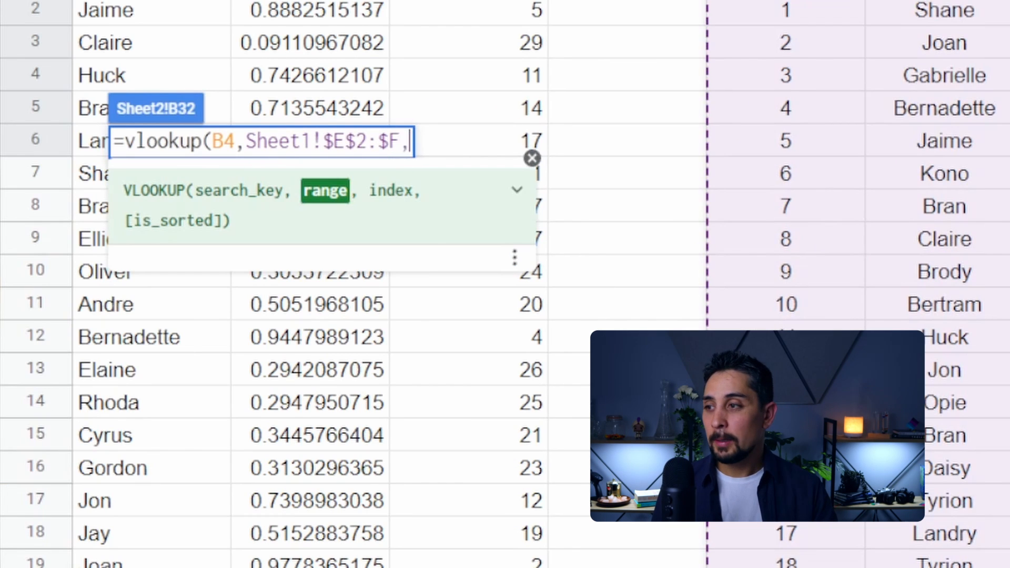
type("2")
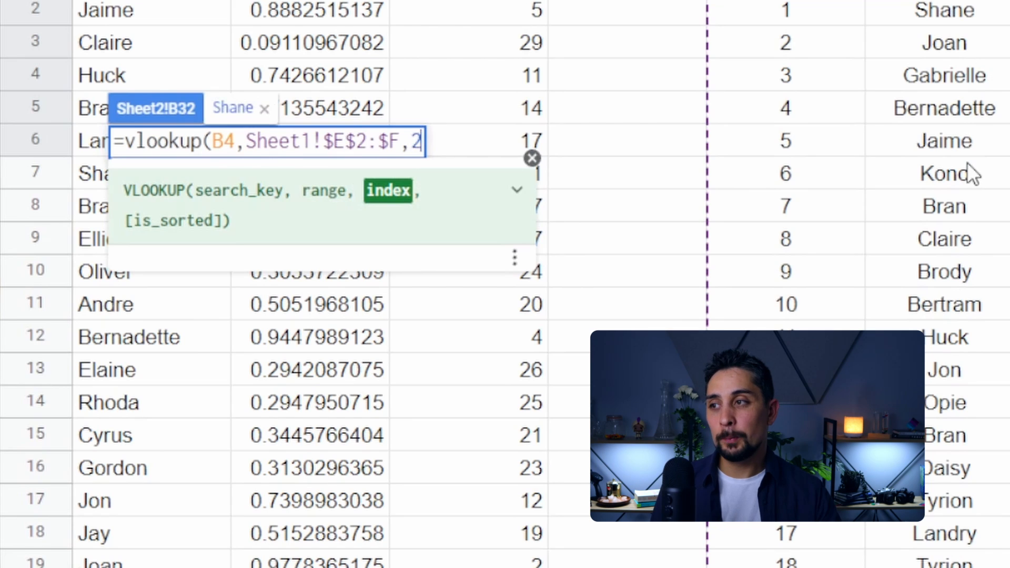
type(",")
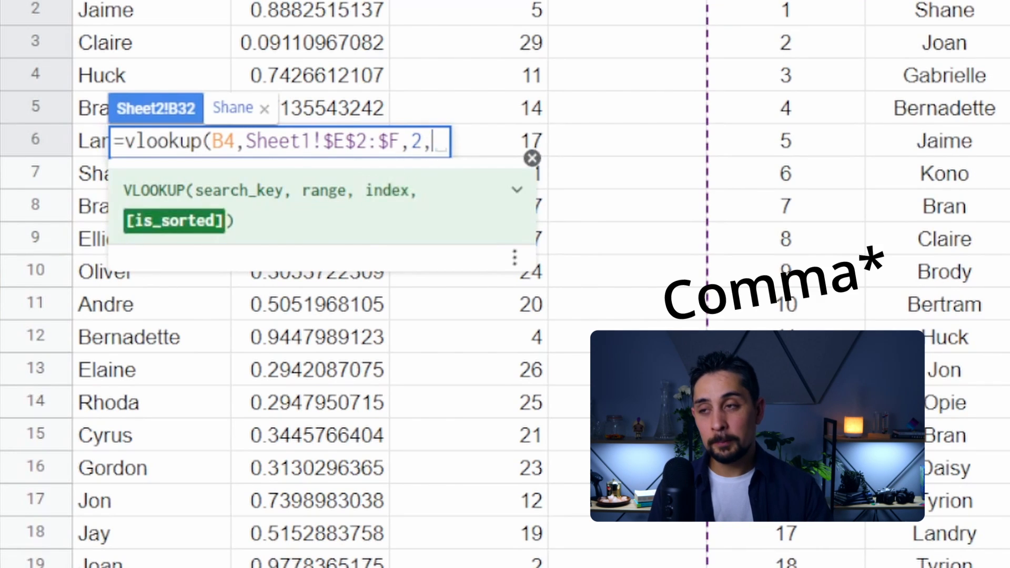
type("0)")
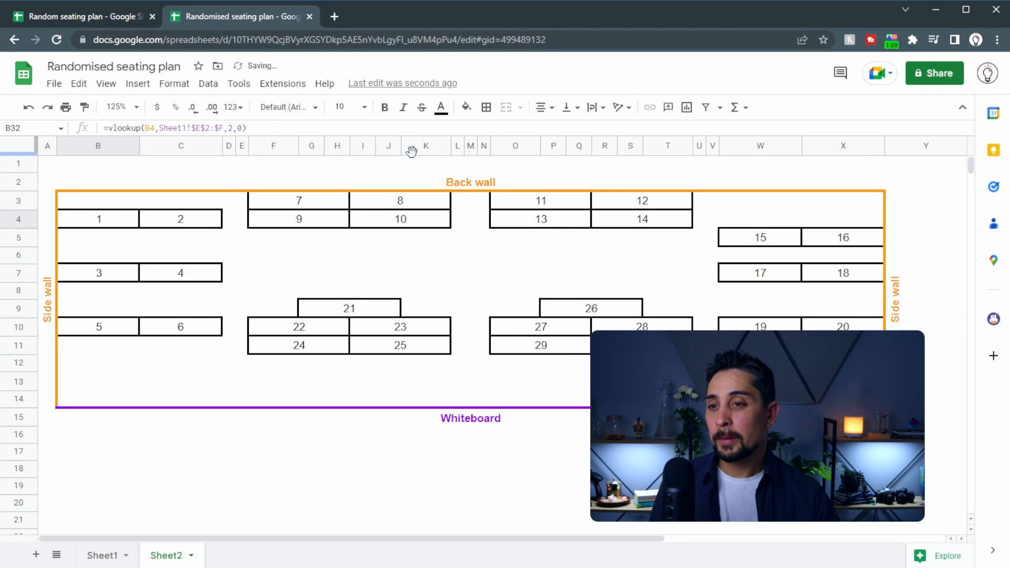
scroll("down", 3)
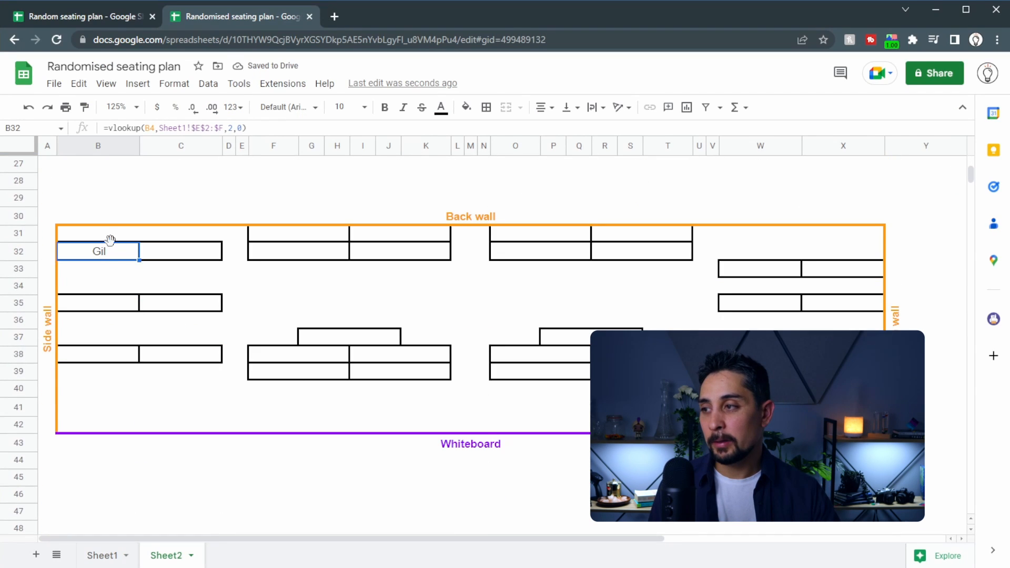
scroll("up", 3)
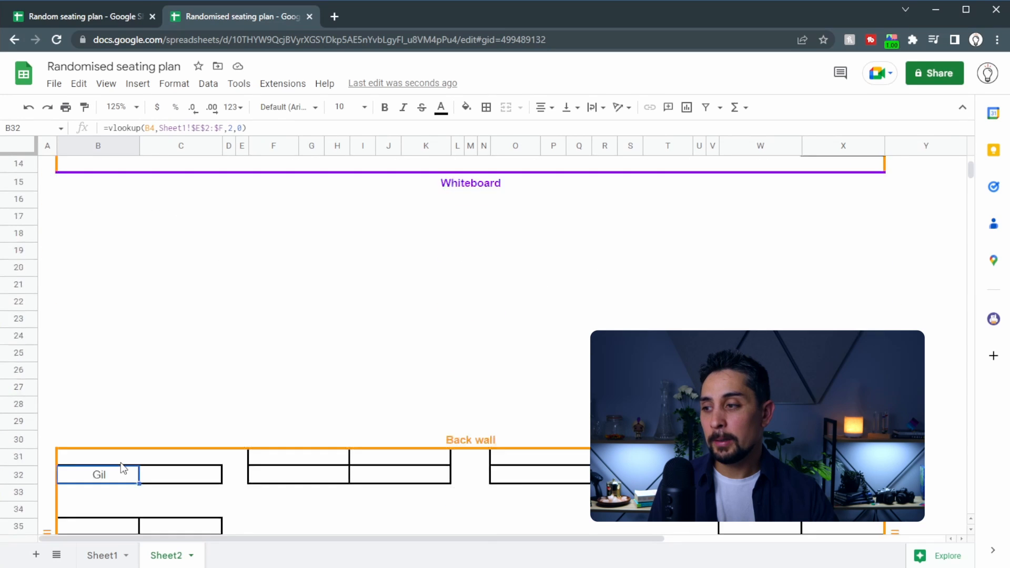
Check desk 1's number and name in Sheet1's E2:F2, then return to Sheet2 where the desk reads Jay
left_click(102, 556)
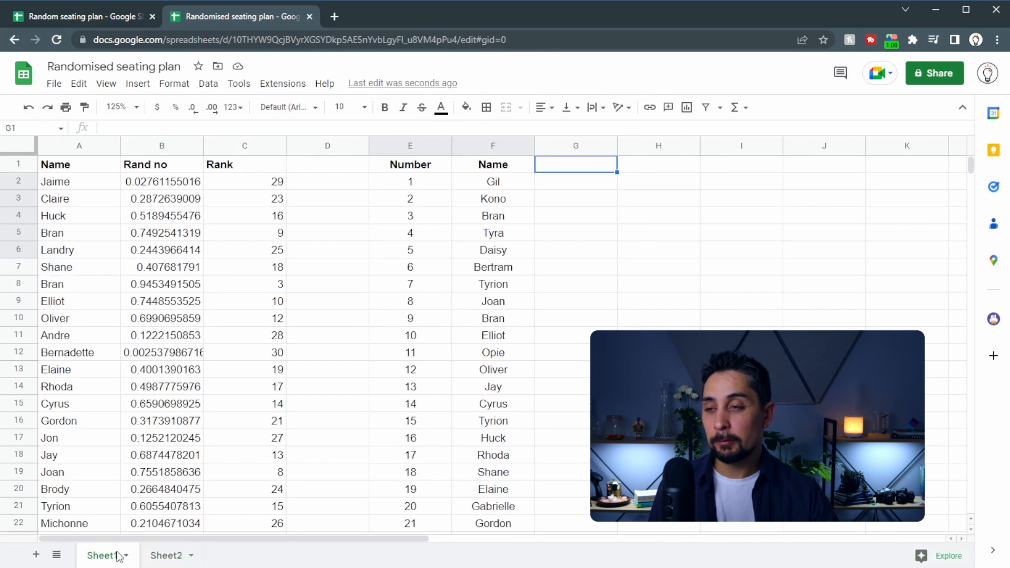
left_click(409, 182)
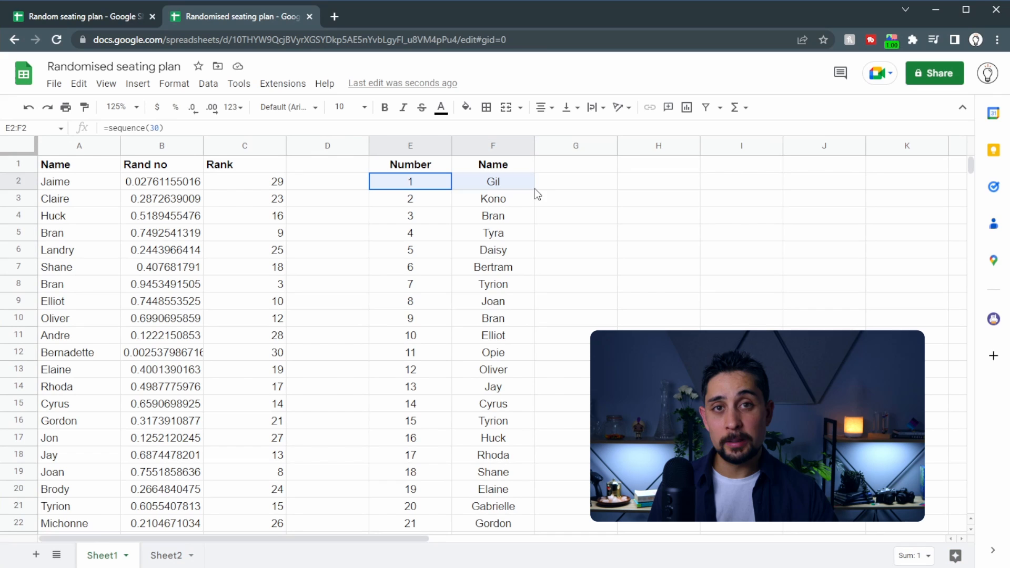
left_click(657, 181)
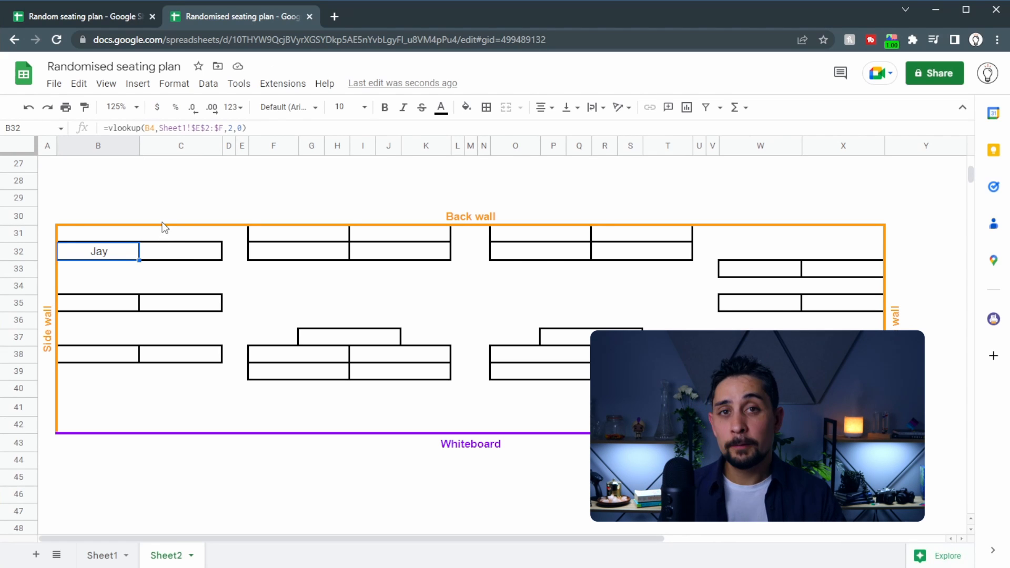
mouse_move(494, 260)
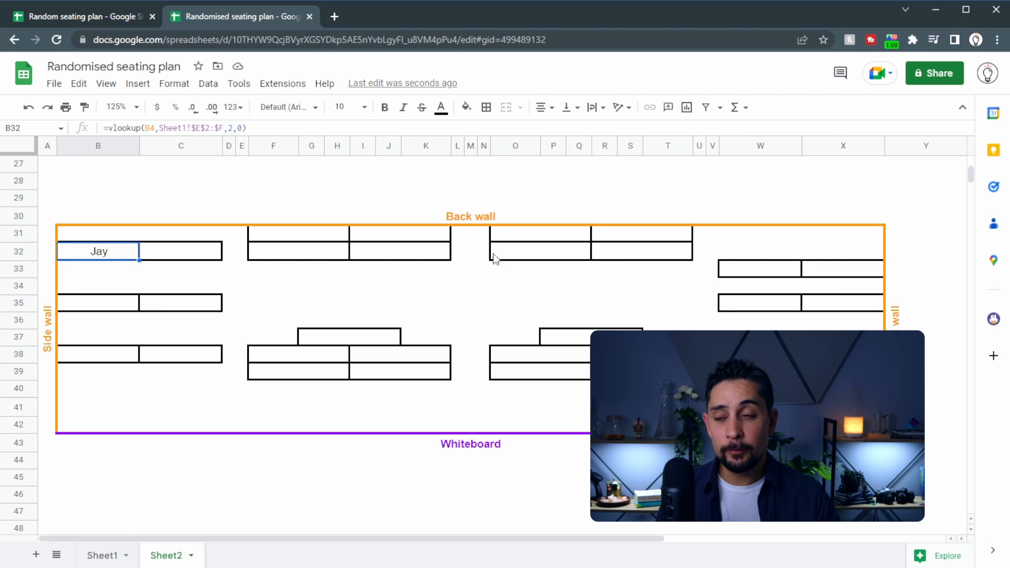
mouse_move(70, 240)
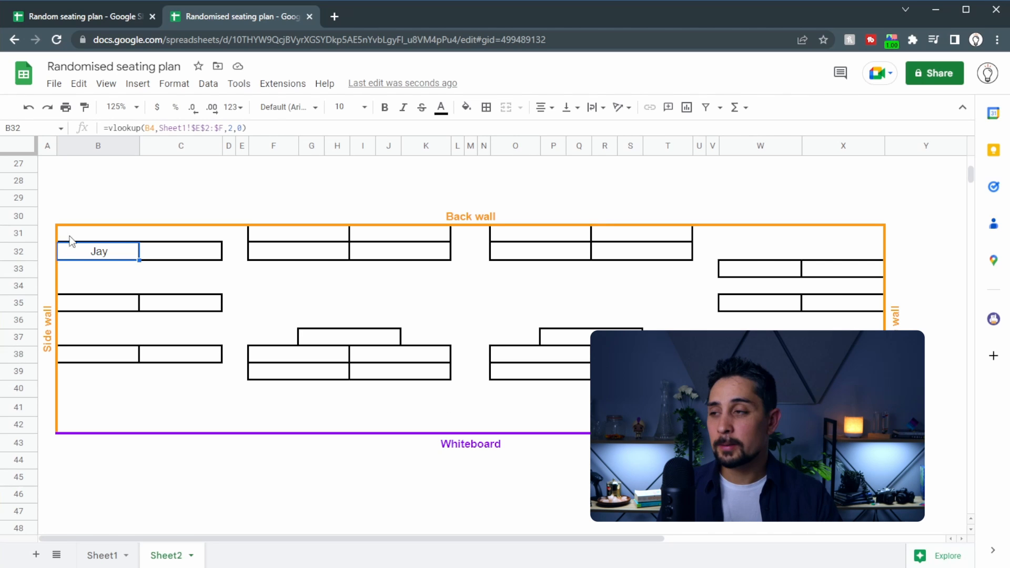
Copy the first desk's VLOOKUP into the neighbouring desk and the next pair of front desks
left_click(180, 251)
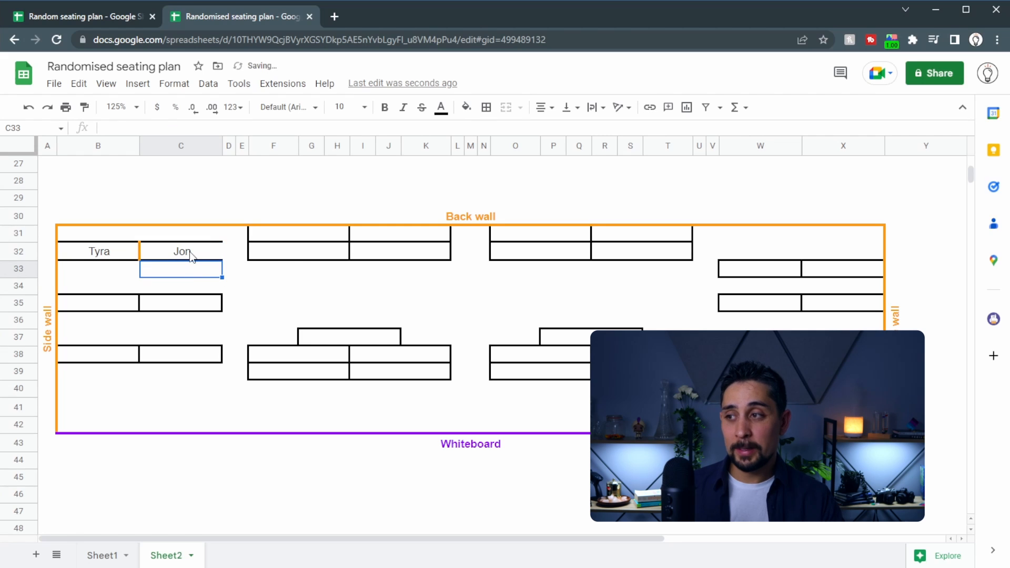
left_click(180, 252)
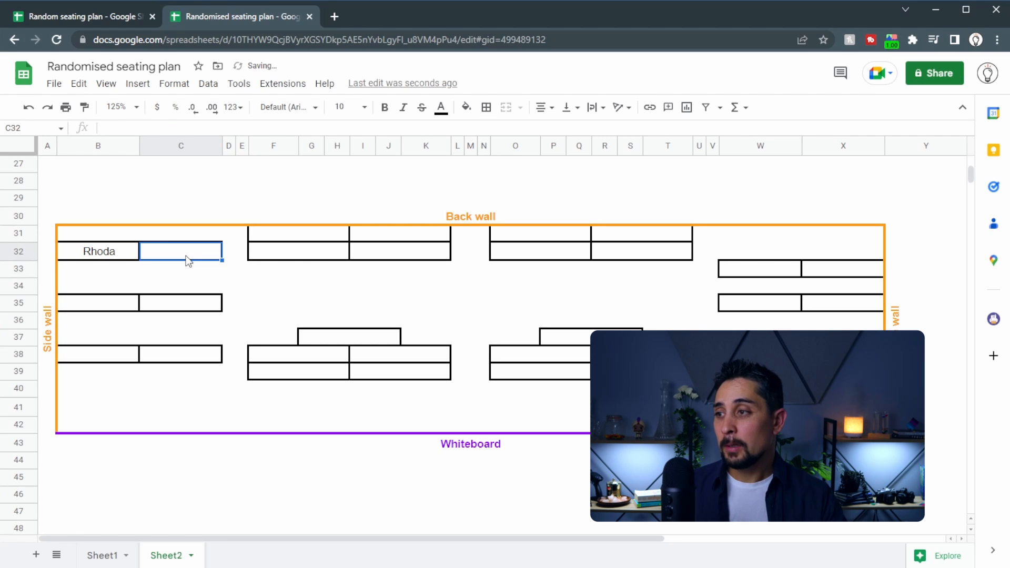
left_click(97, 251)
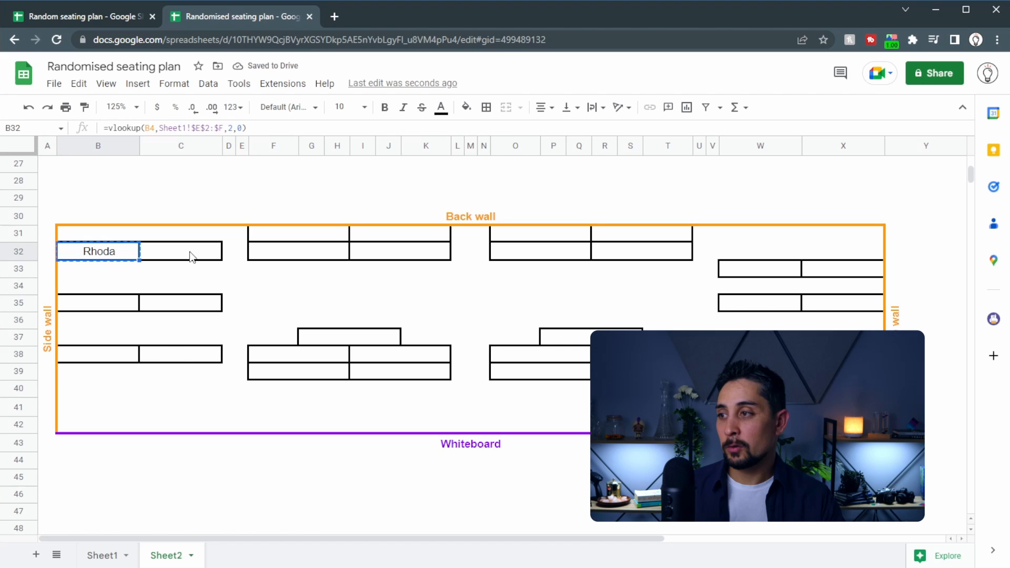
left_click(180, 252)
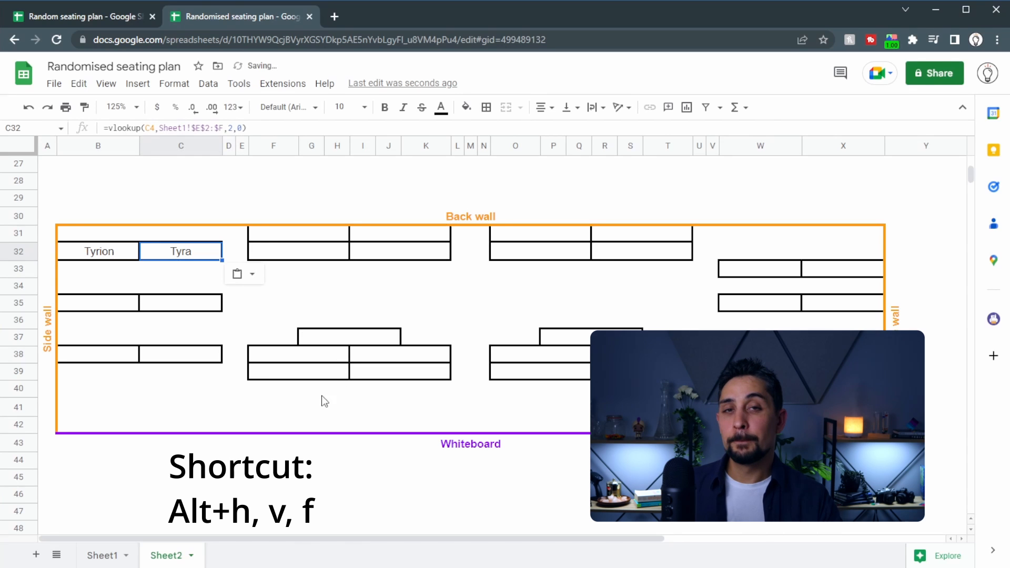
left_click(98, 252)
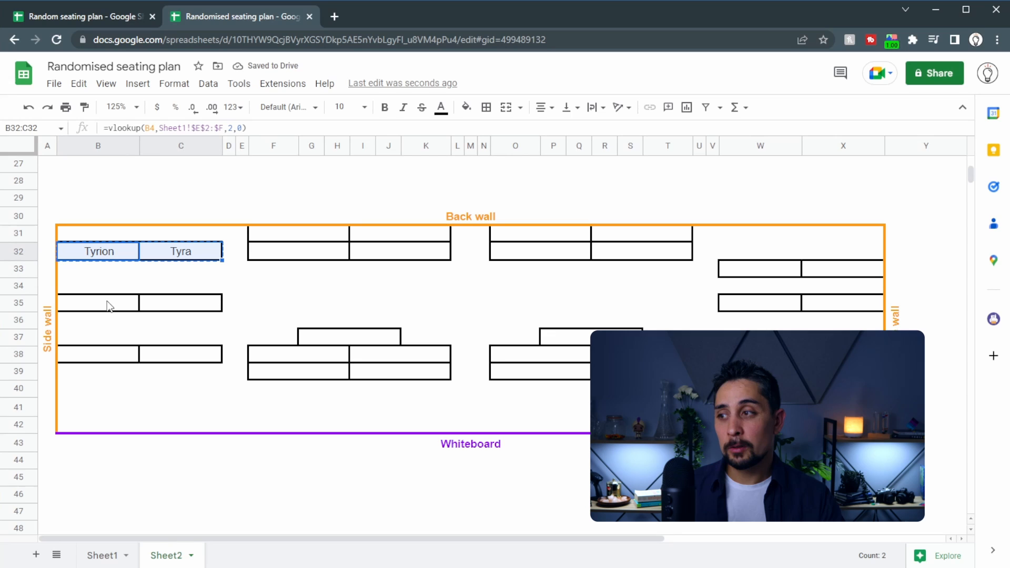
left_click(97, 337)
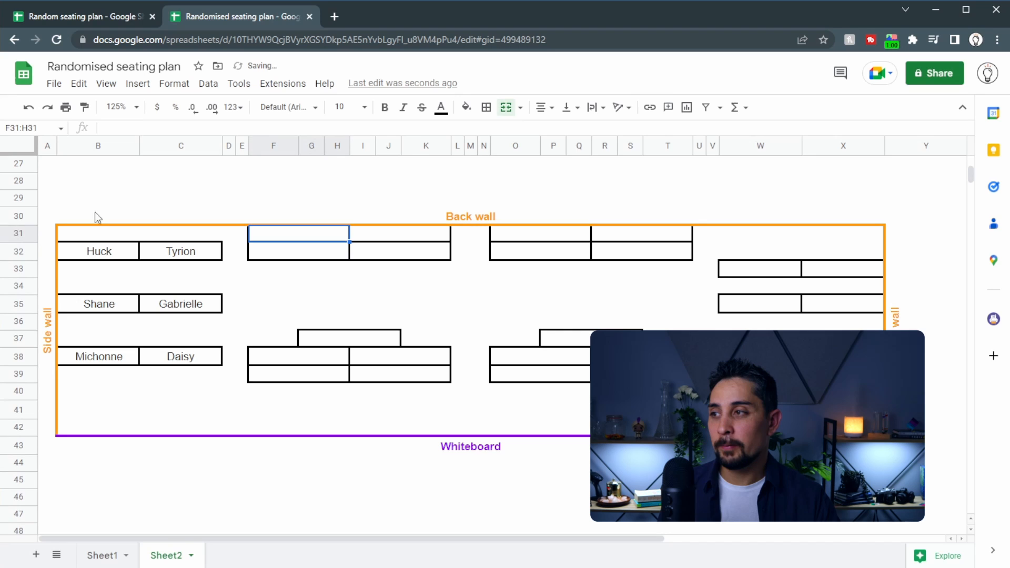
left_click(98, 145)
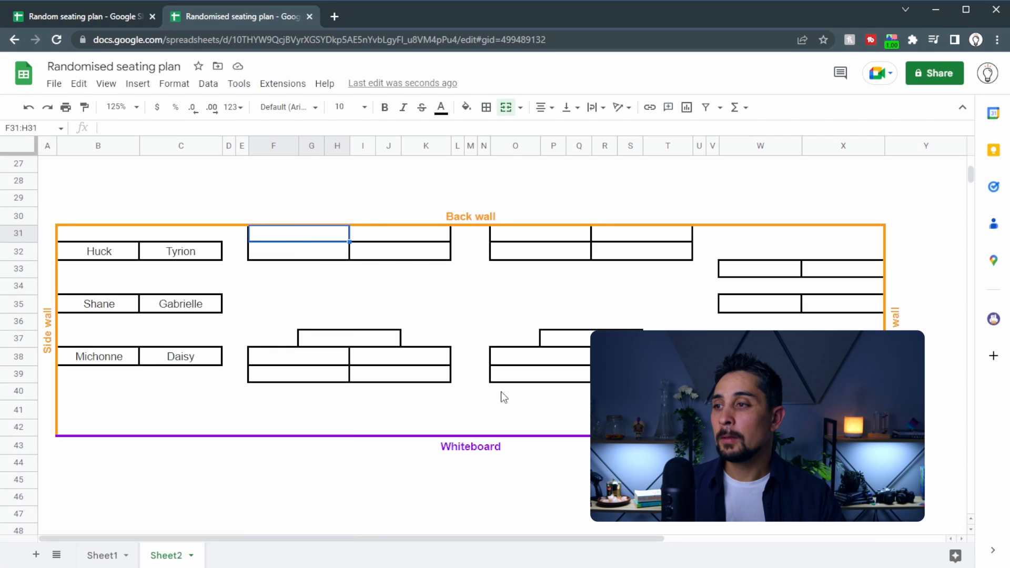
Fill the back-row desks with the lookup using Paste special > Formula only to keep the borders
left_click(98, 251)
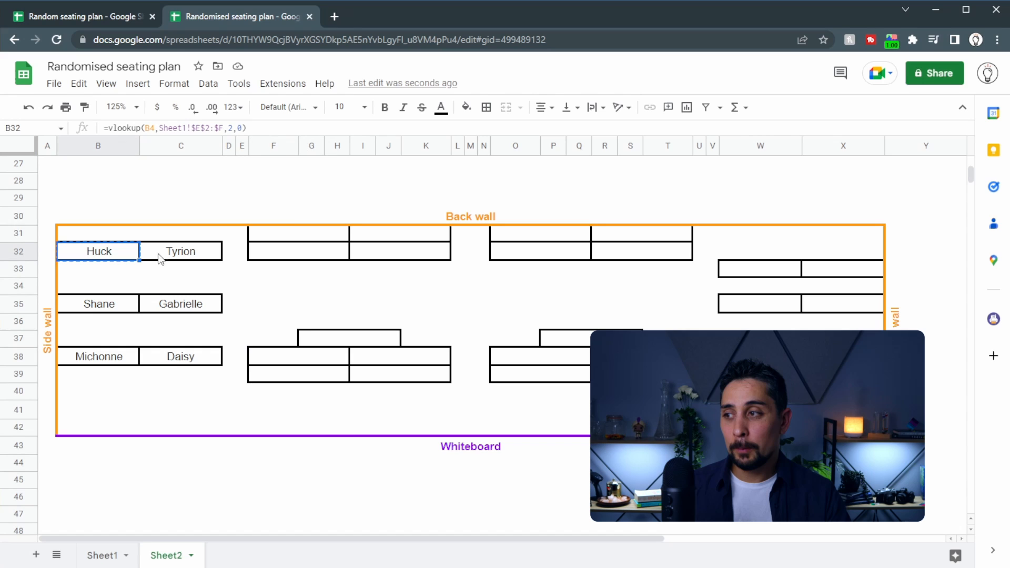
left_click(298, 234)
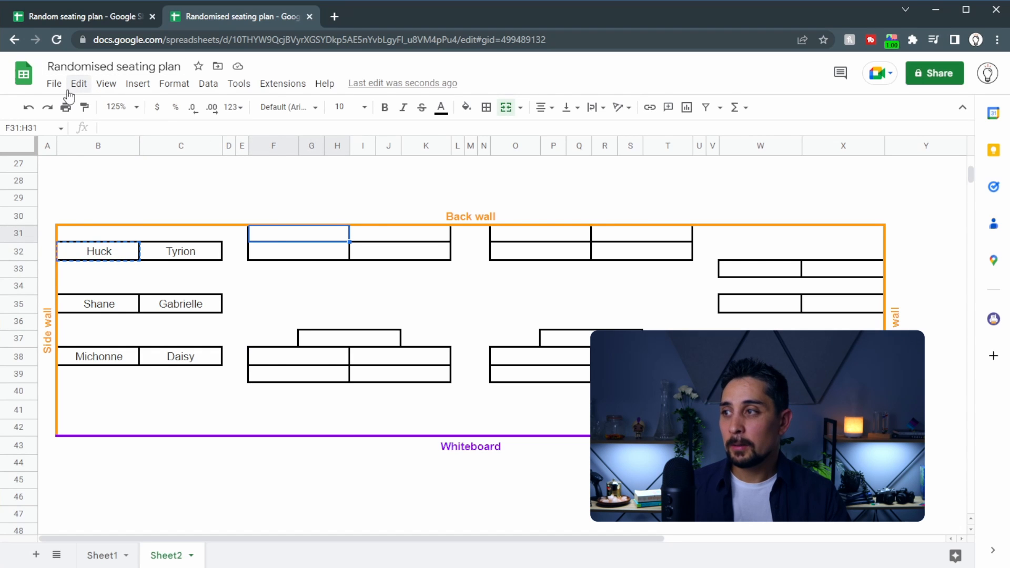
left_click(78, 83)
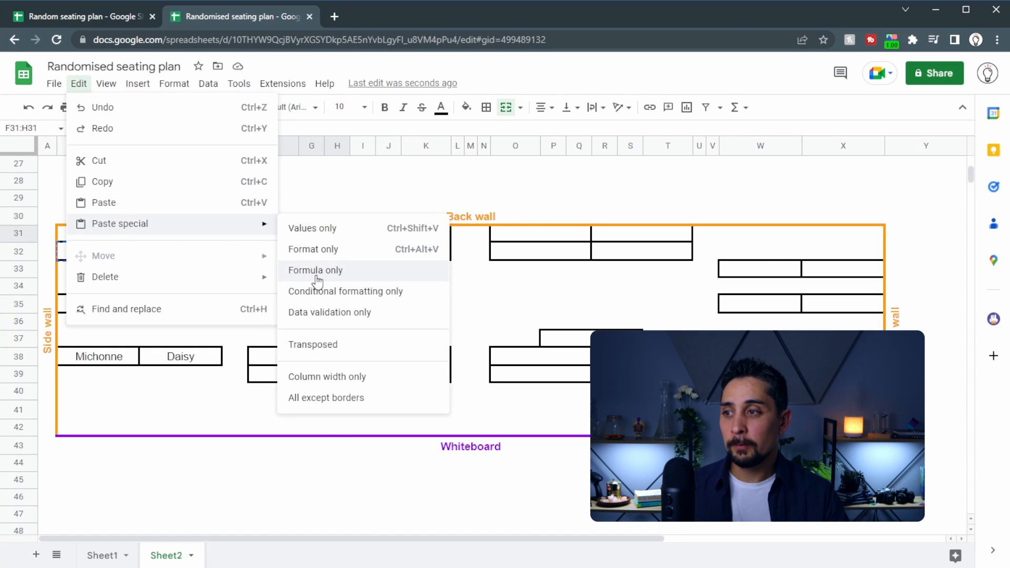
left_click(315, 271)
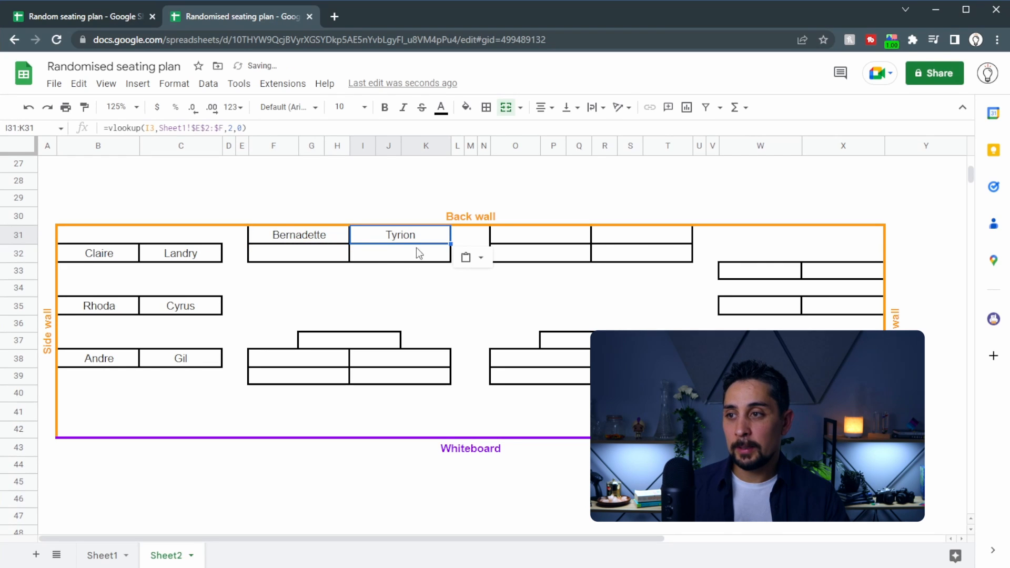
left_click(539, 234)
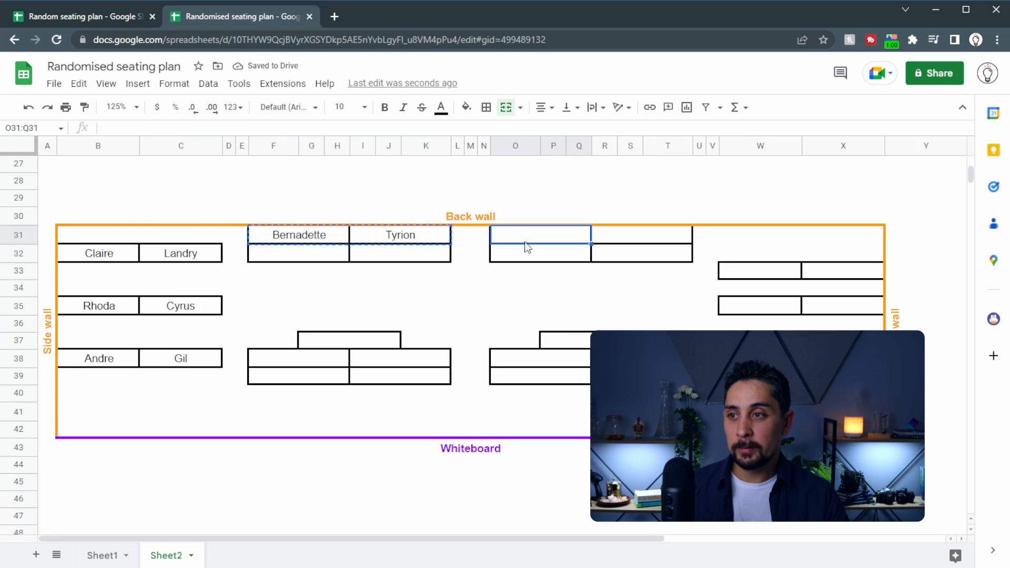
left_click(297, 235)
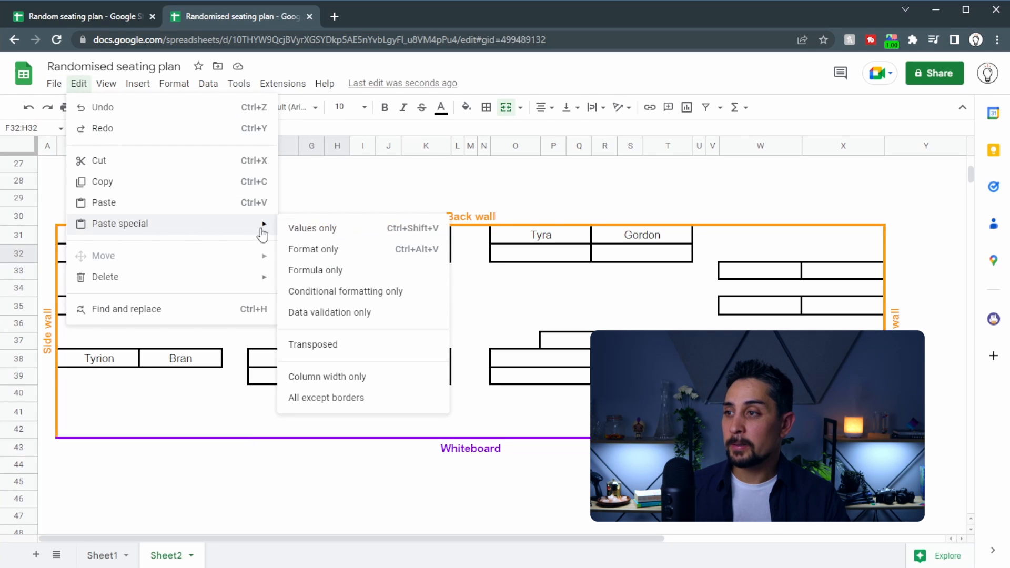
left_click(311, 228)
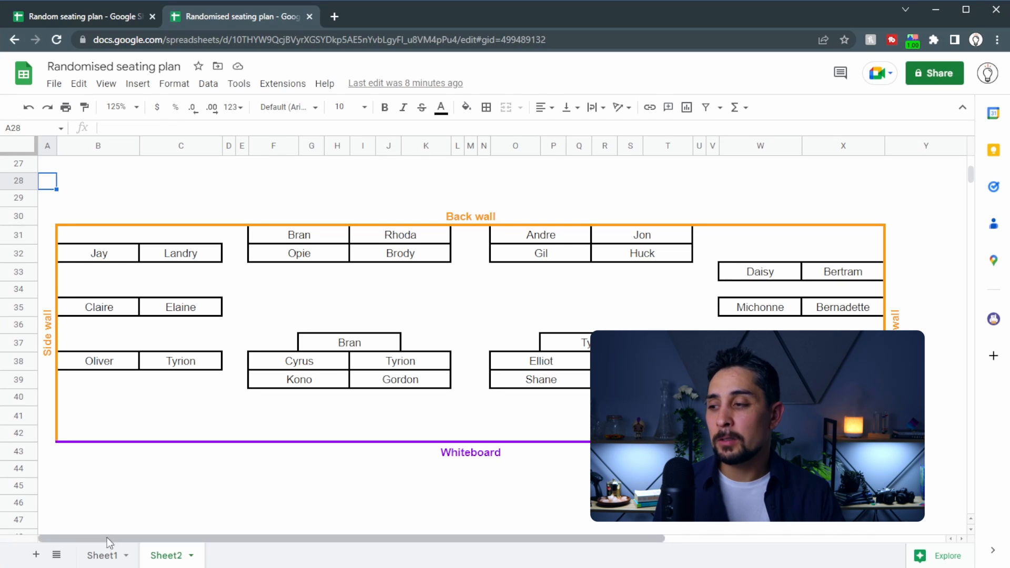
On Sheet1 change Kono, Tyrion, Claire and Tyra's formulas to =RAND()+1 so they rank 1–4
left_click(103, 555)
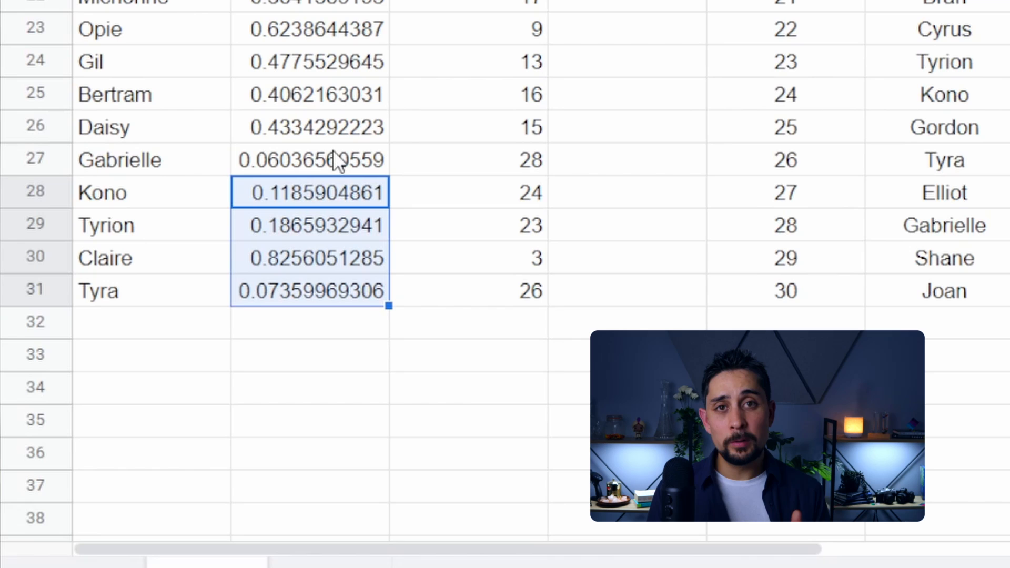
left_click(309, 191)
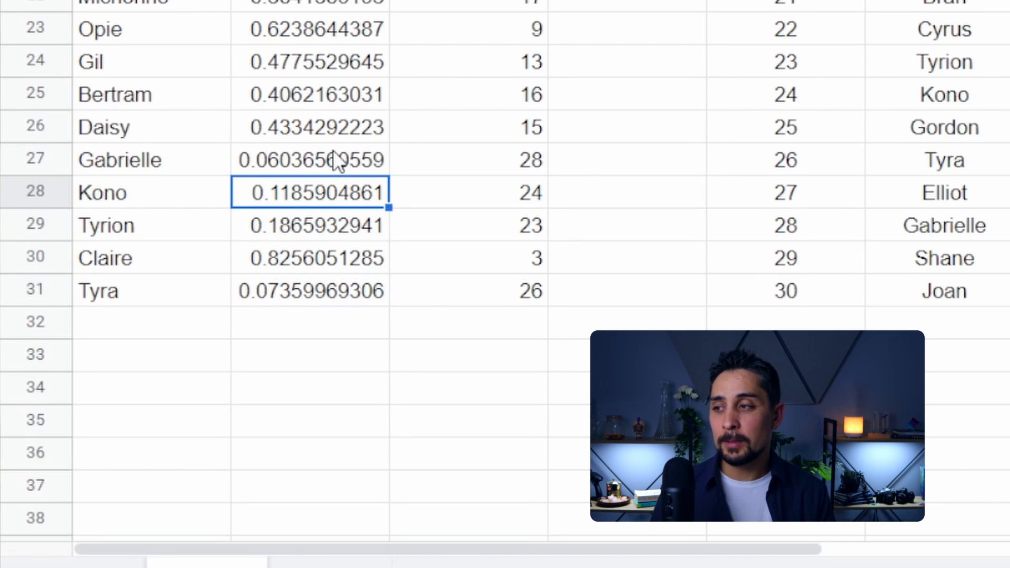
type("=rand()")
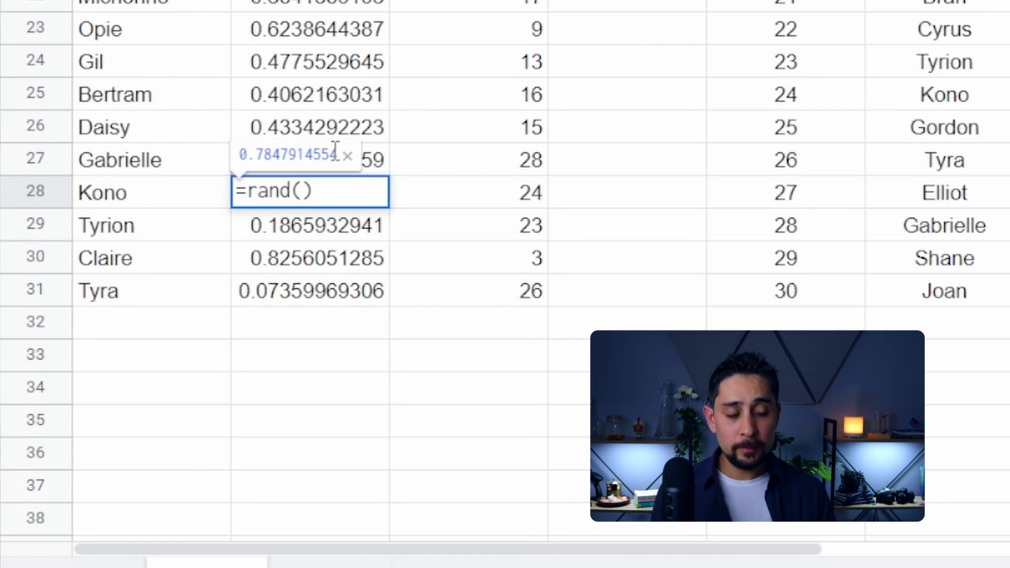
key("Return")
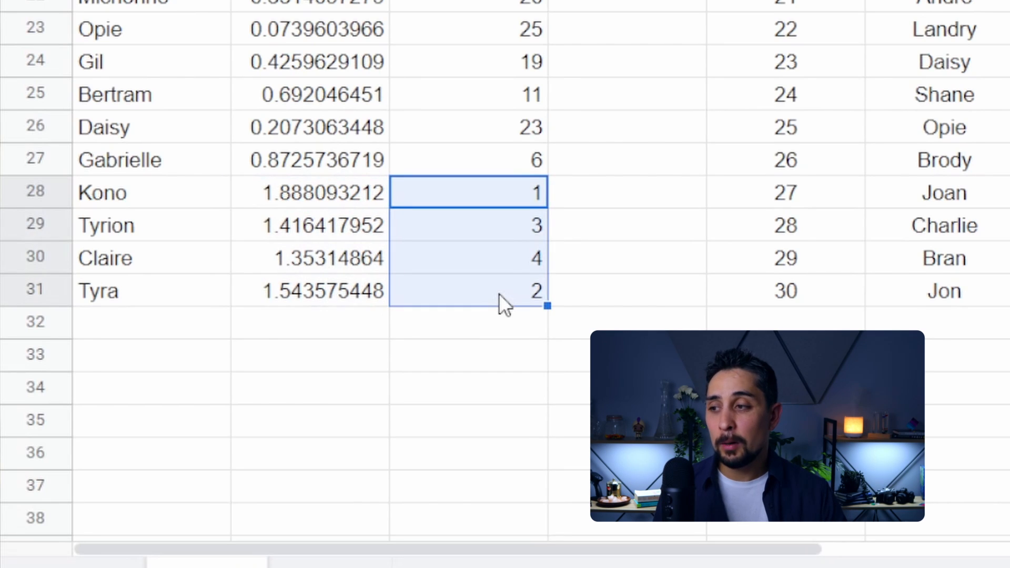
left_click(468, 387)
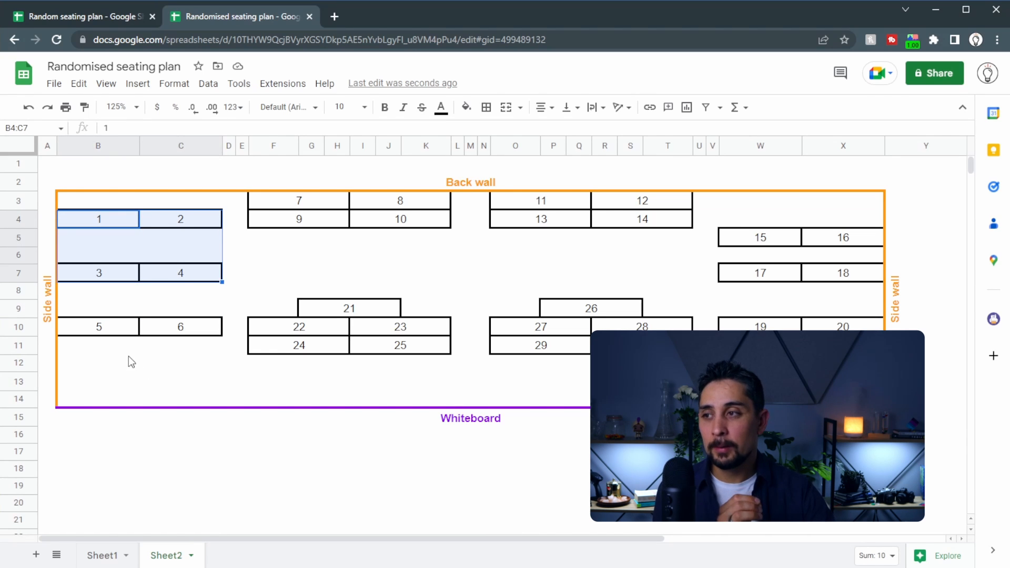
mouse_move(129, 344)
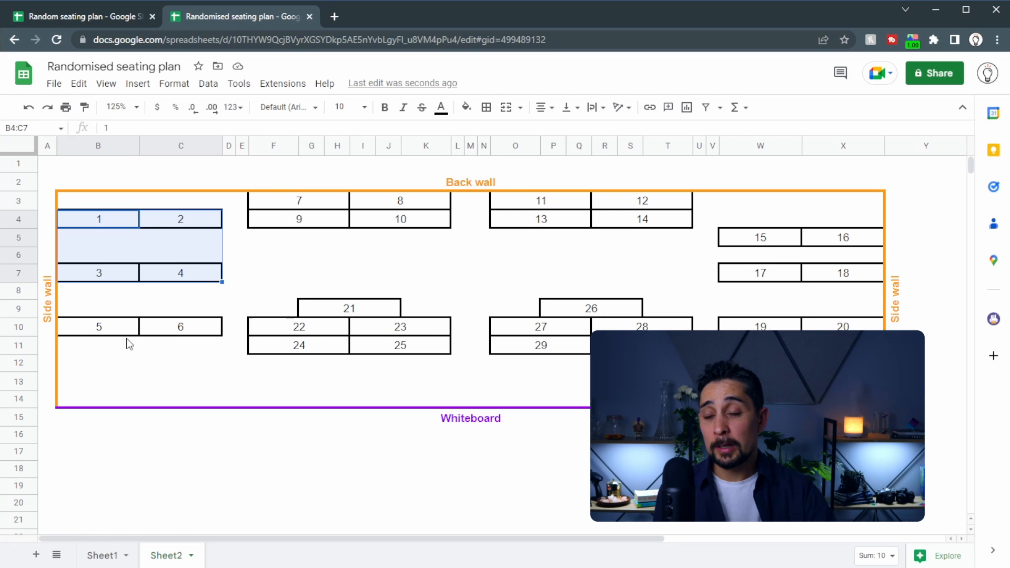
mouse_move(176, 259)
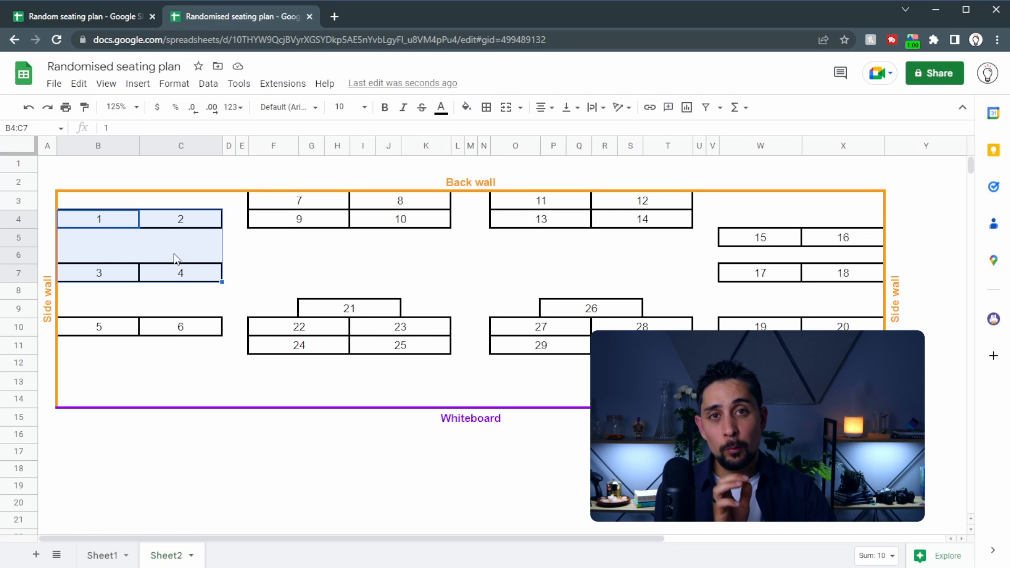
mouse_move(251, 228)
type("1")
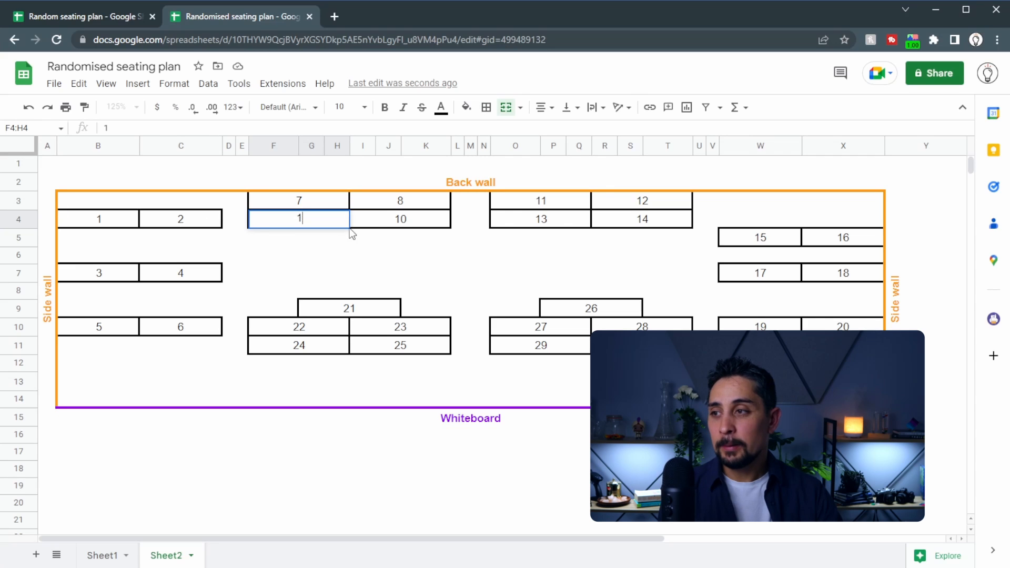
Swap seat numbers 1–4 onto the chosen desks, moving 24, 16 and 20 into their former desks
left_click(97, 219)
type("9")
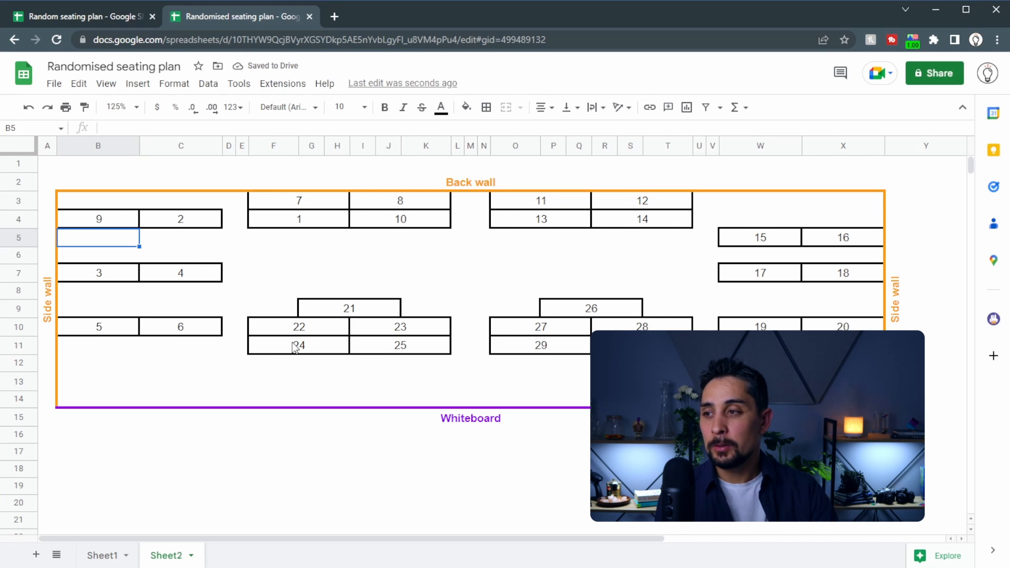
left_click(298, 345)
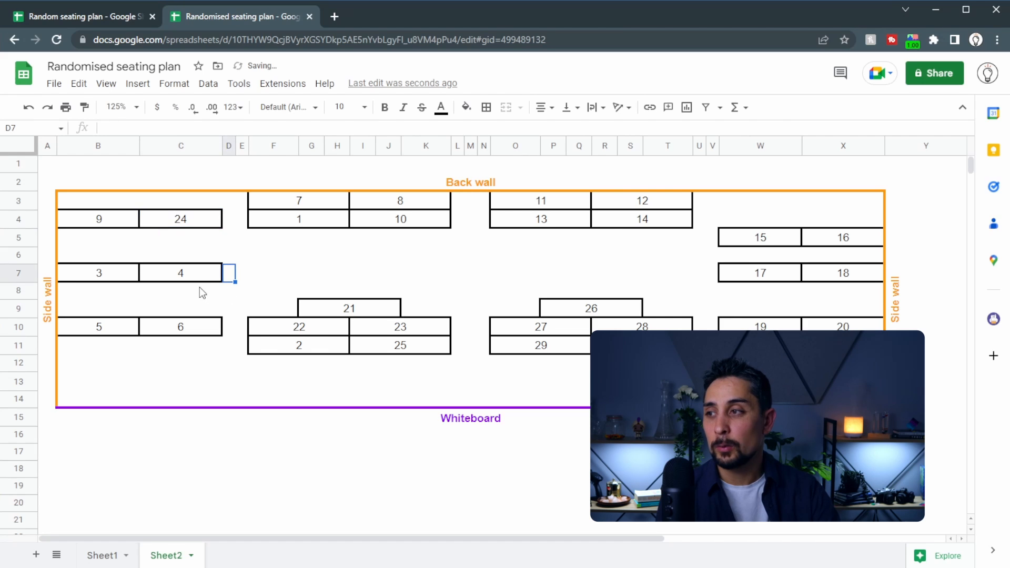
left_click(99, 273)
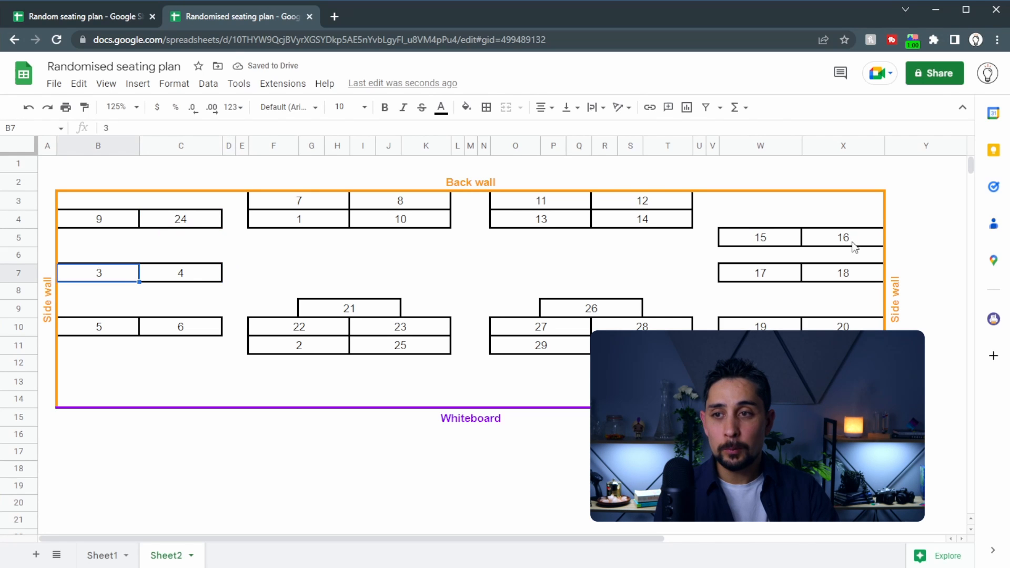
left_click(842, 237)
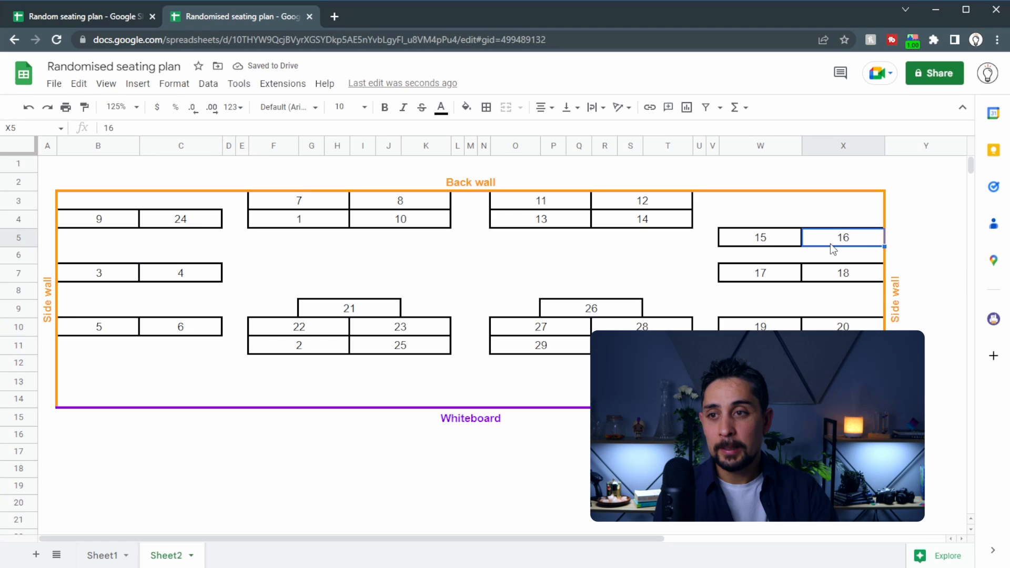
type("3")
left_click(97, 272)
type("16")
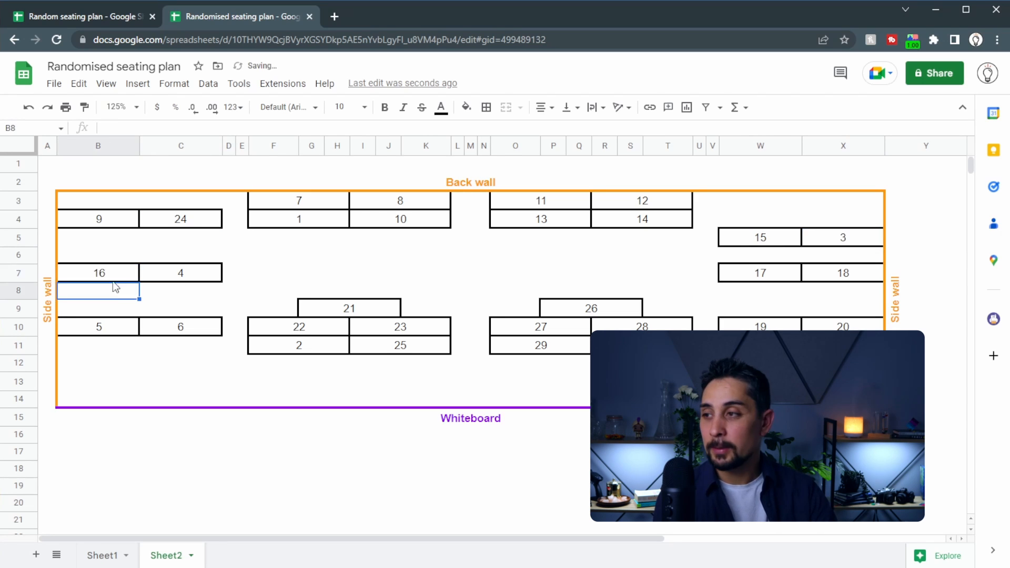
left_click(843, 326)
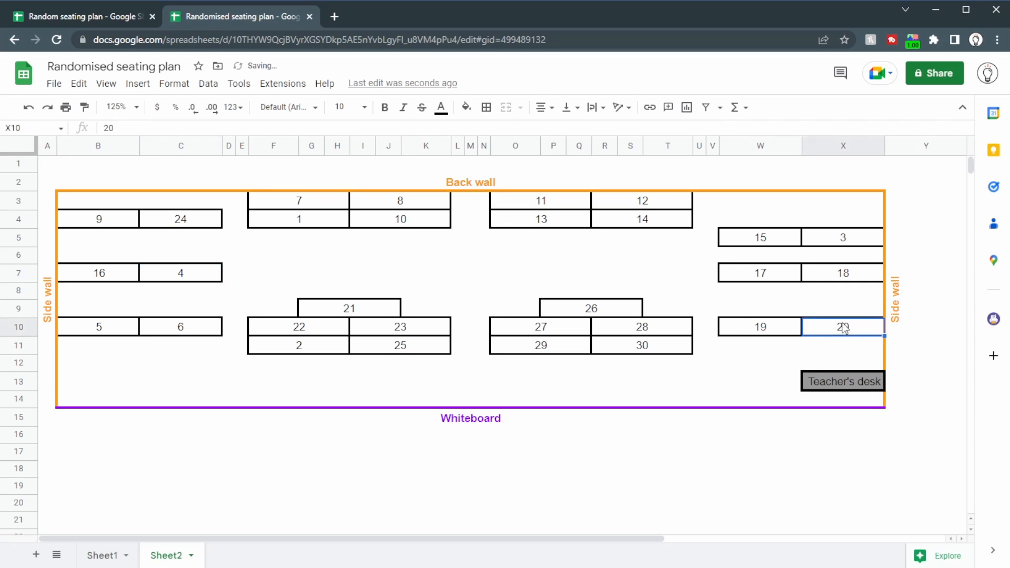
left_click(180, 273)
type("20")
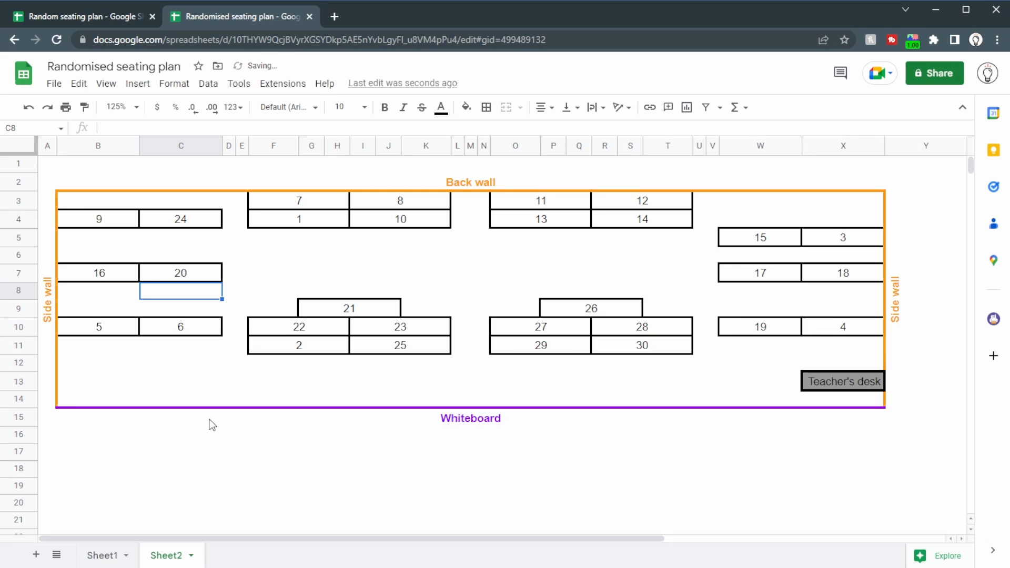
scroll("down", 3)
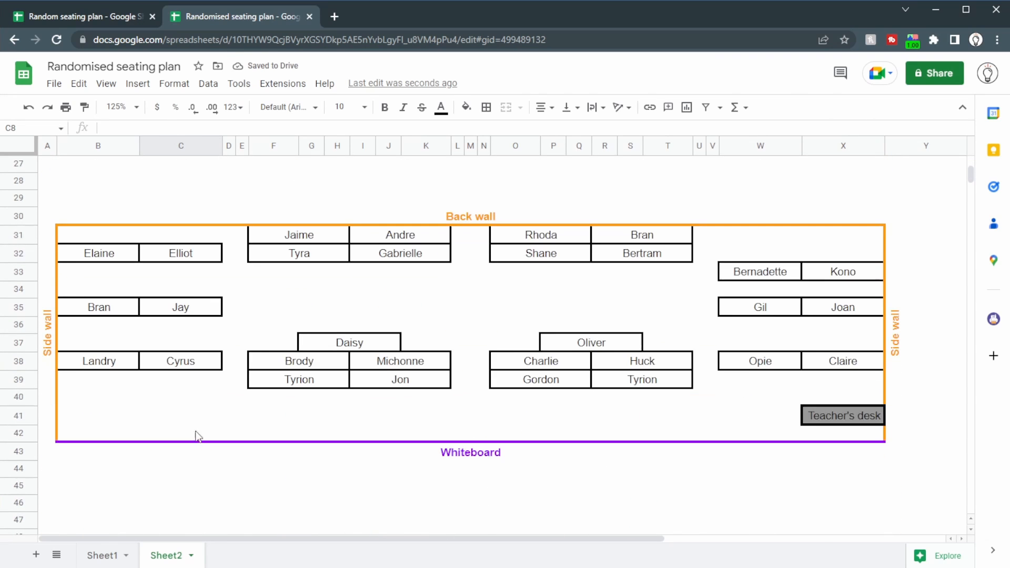
Recalculate several times and check Kono, Tyra, Tyrion and Claire stay on desks F32, F39, X33 and X38
left_click(102, 556)
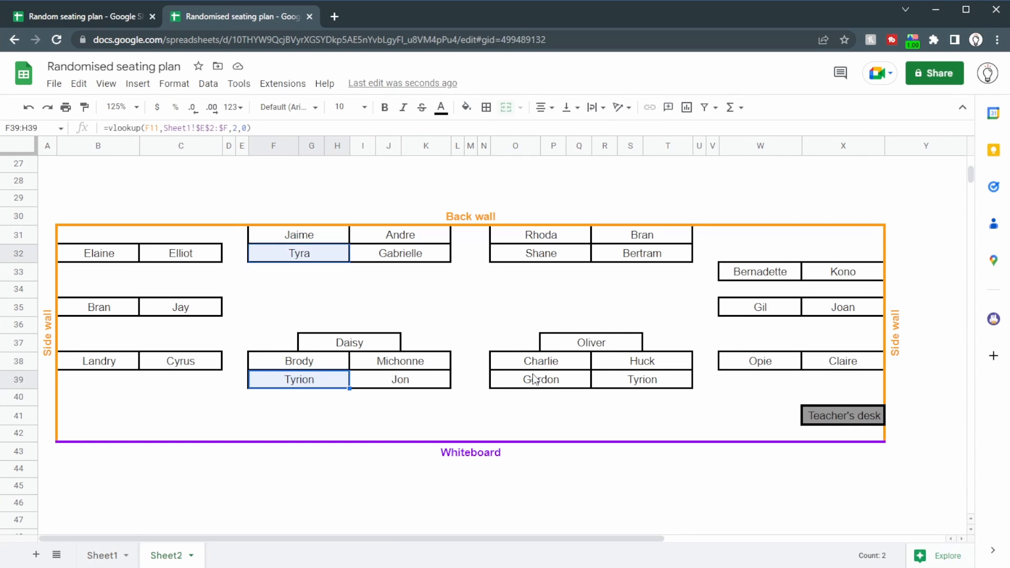
left_click(843, 361)
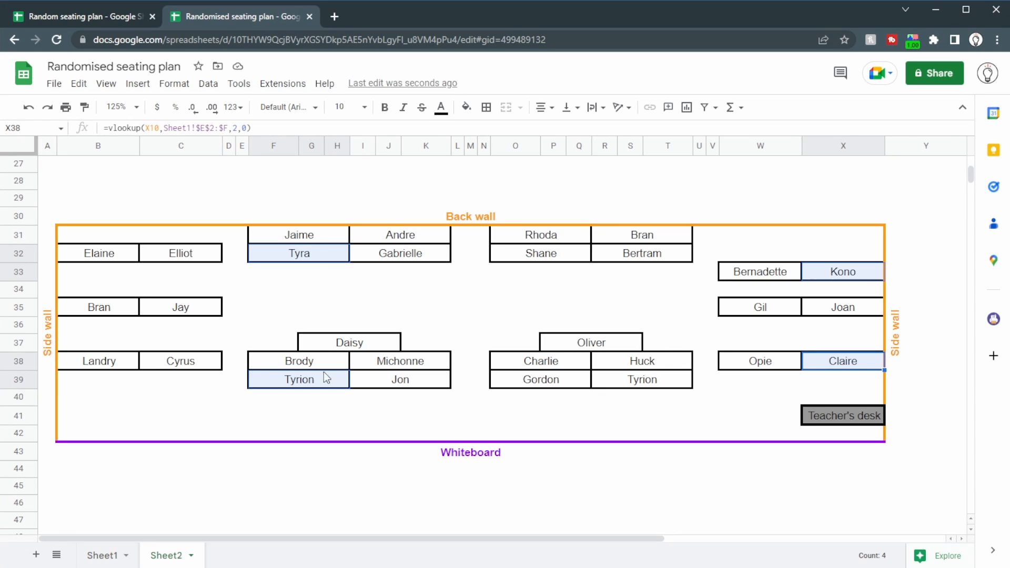
left_click(713, 181)
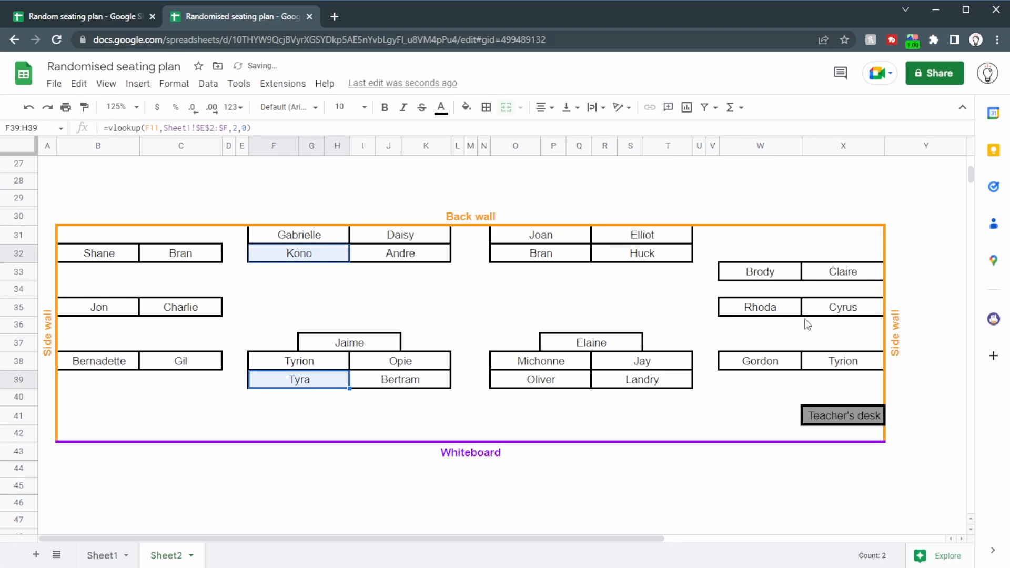
left_click(843, 288)
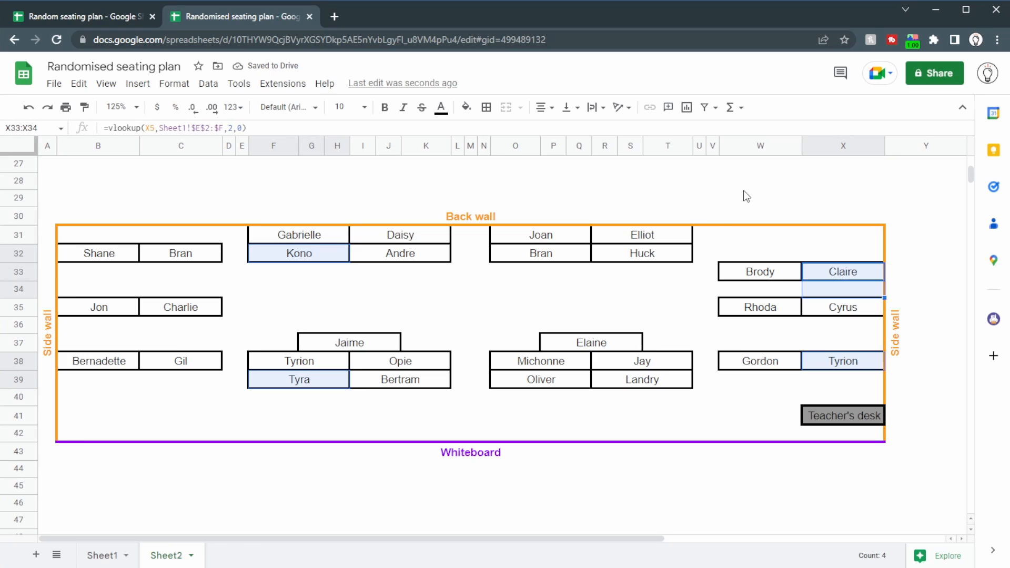
left_click(760, 181)
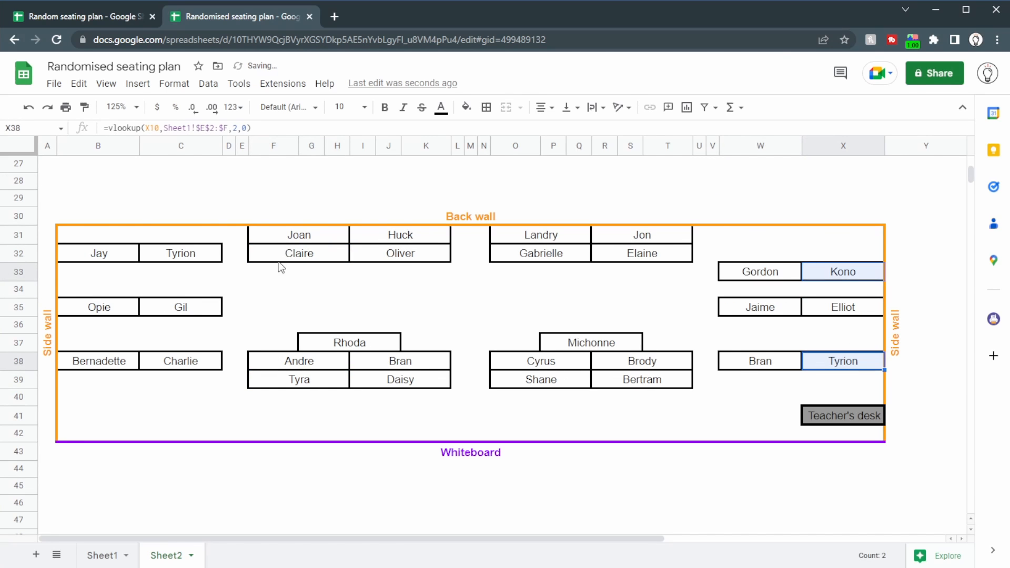
left_click(298, 379)
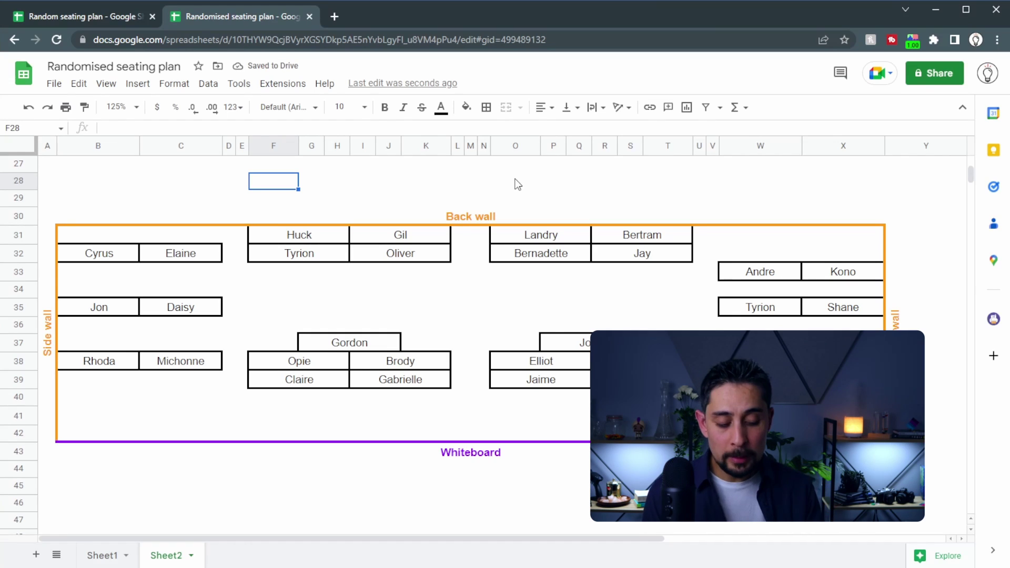
left_click(298, 252)
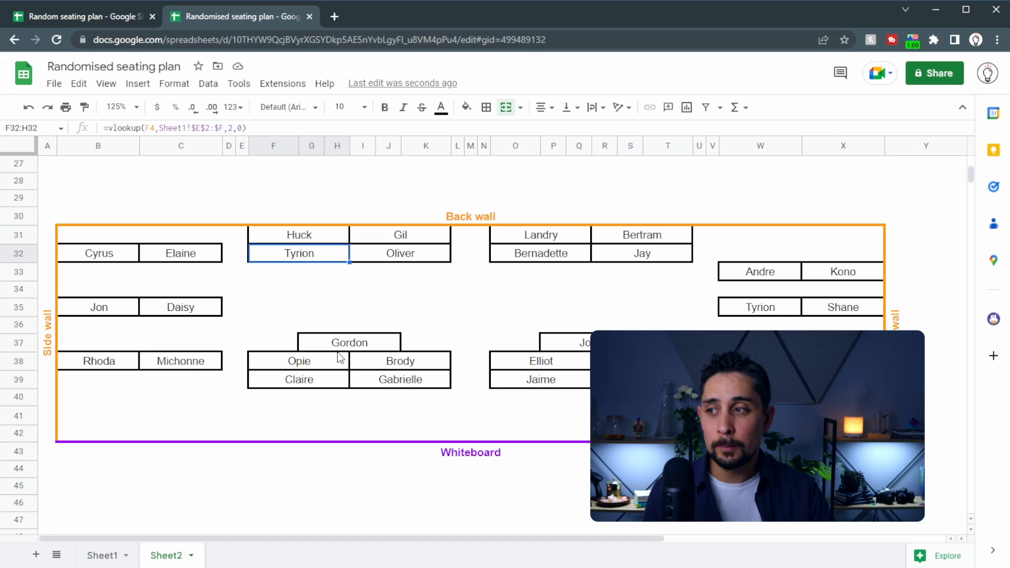